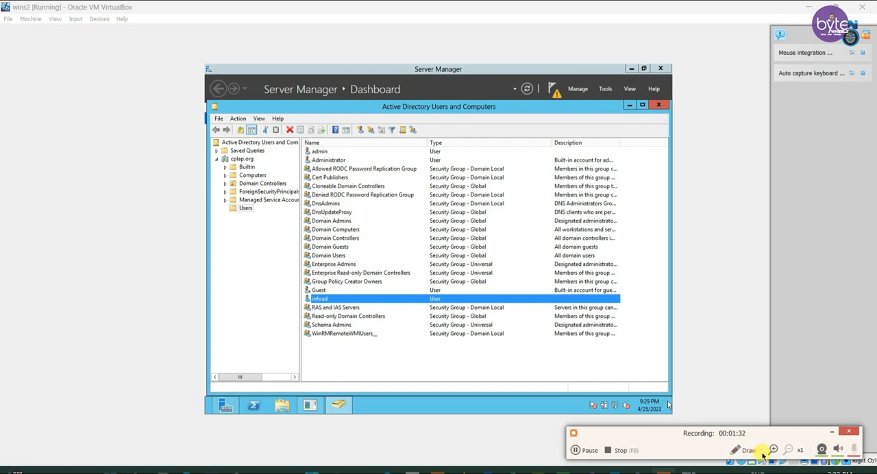
- Type the caption 'Create an directry user and group to for remote authentication'
click(744, 449)
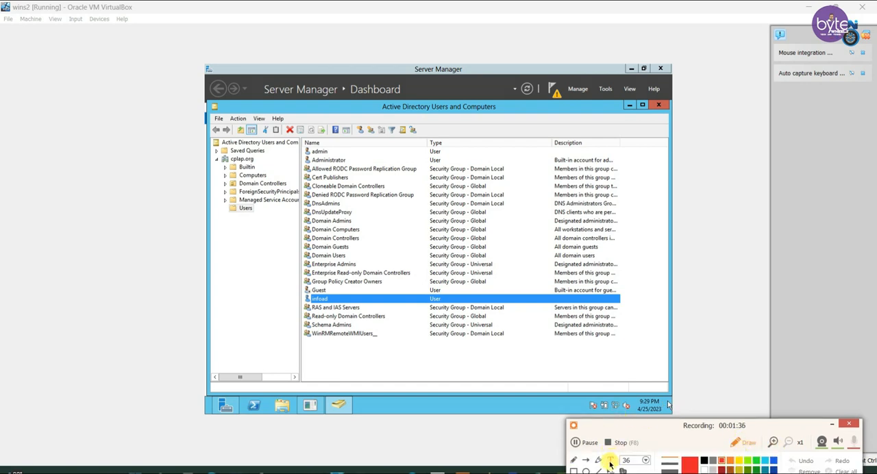
mouse_move(225, 272)
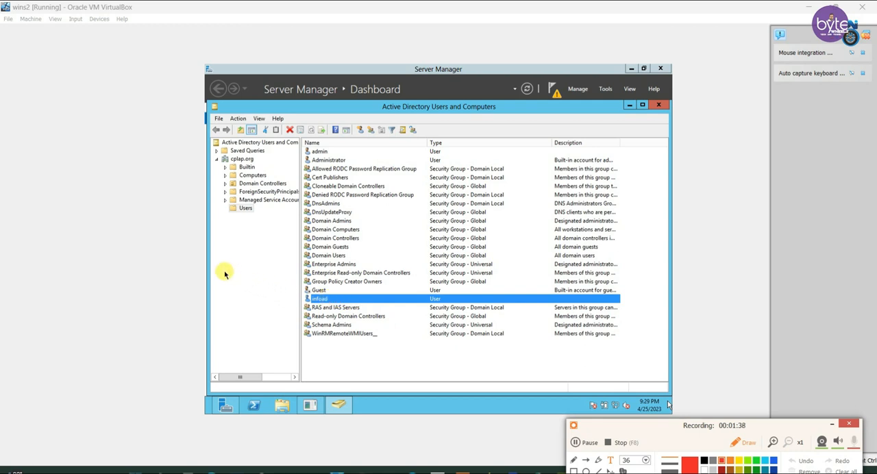
mouse_move(274, 293)
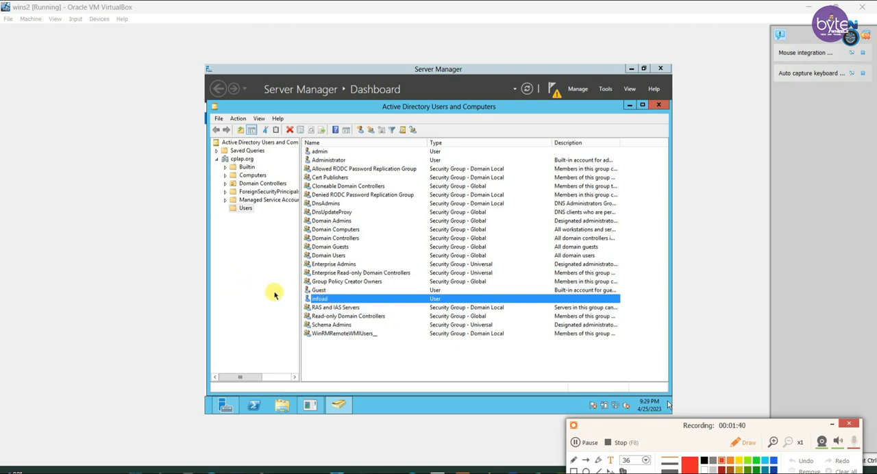
text(Create)
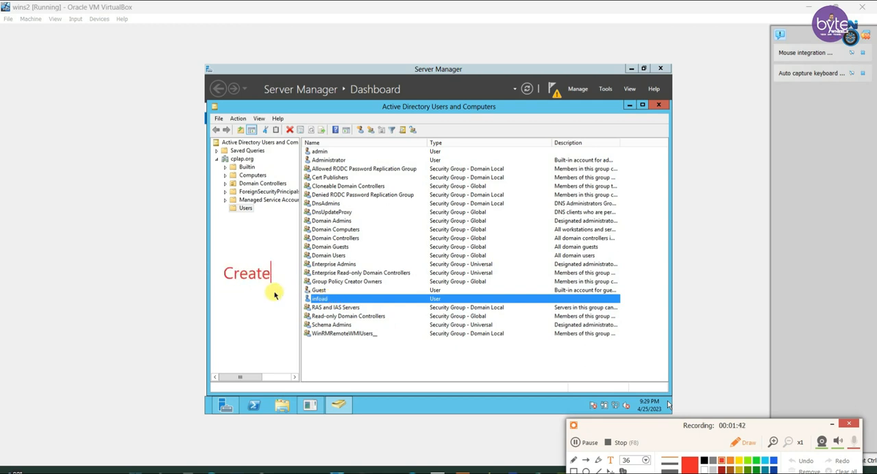
text(an Active)
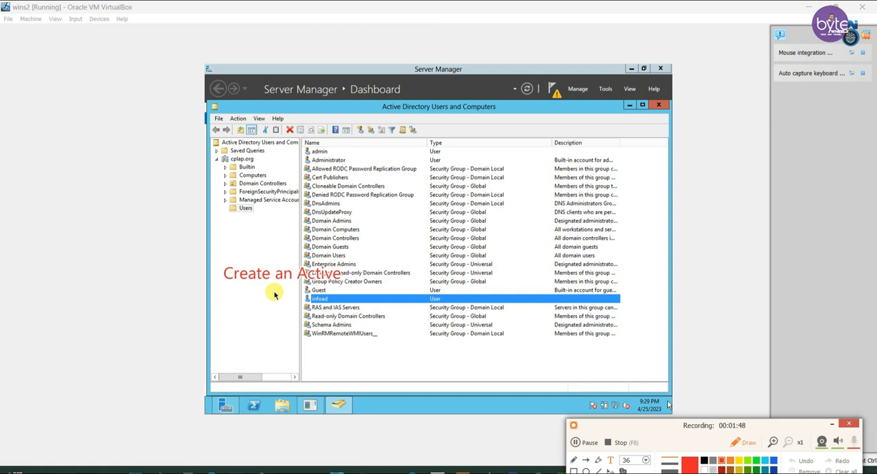
text(directry)
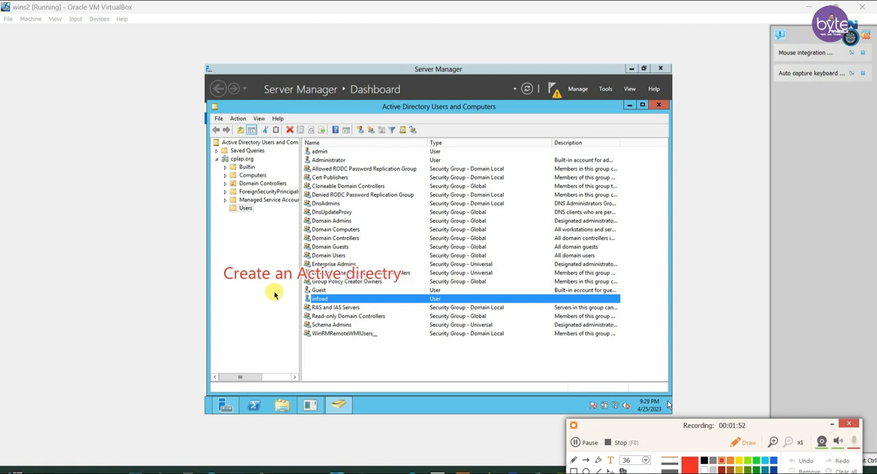
text(user and)
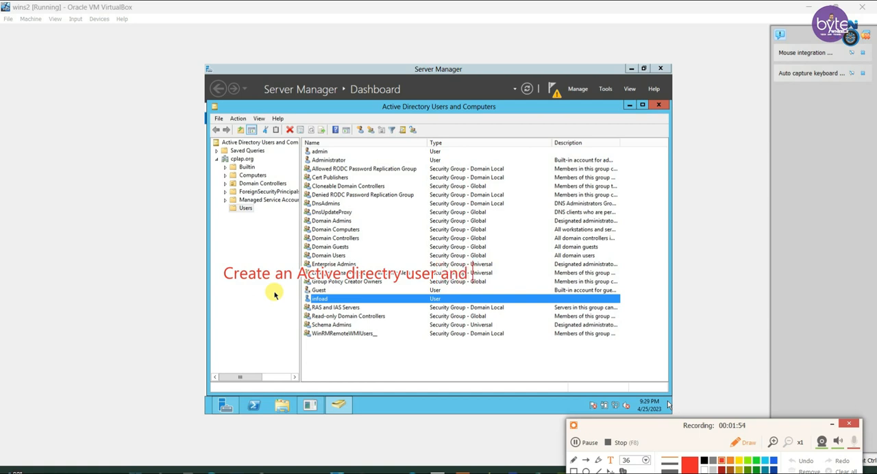
text(group)
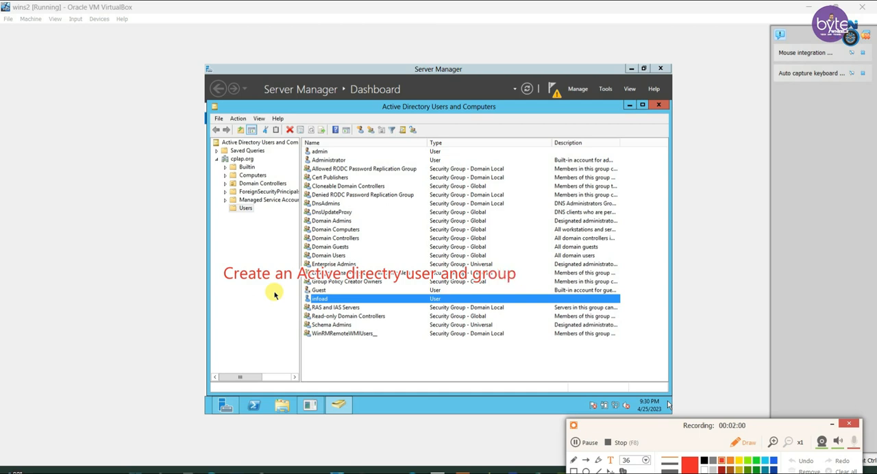
text(to)
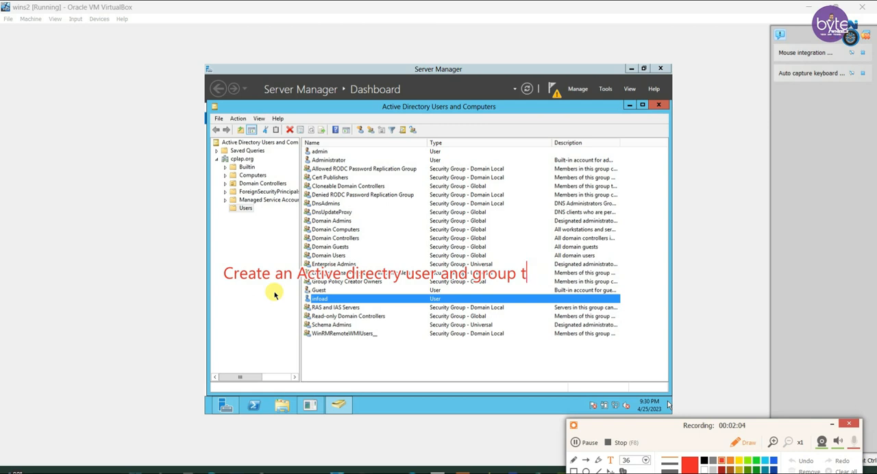
text(for)
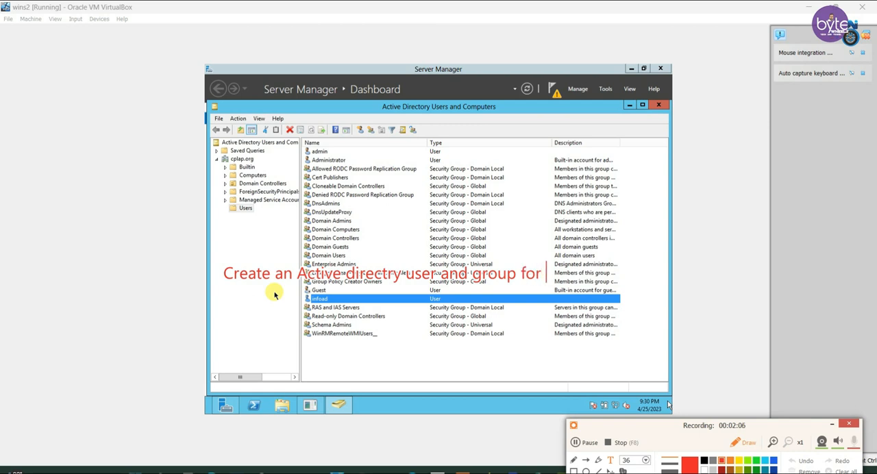
text(r)
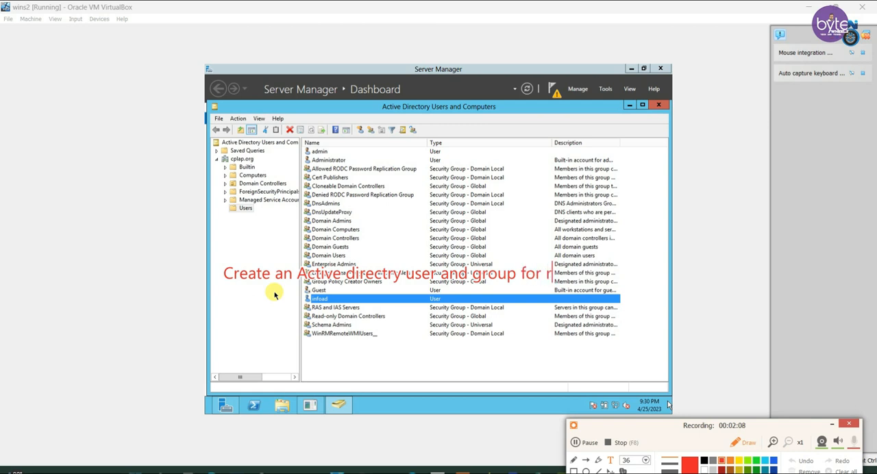
text(remote au)
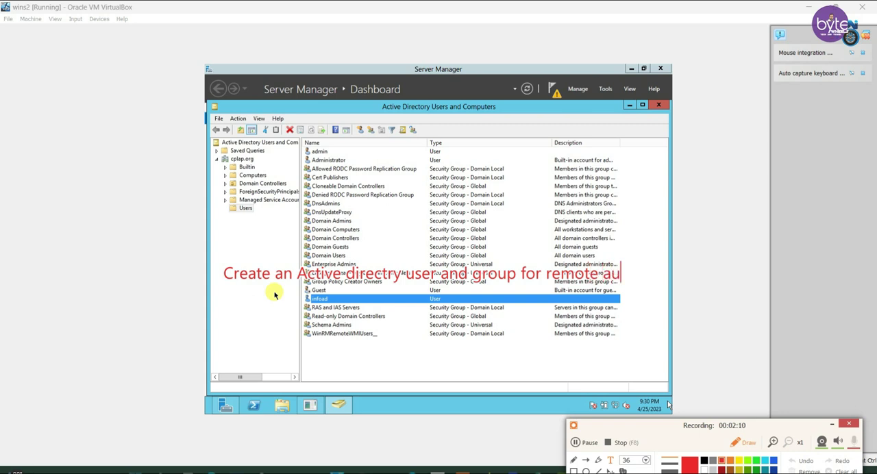
text(henticat)
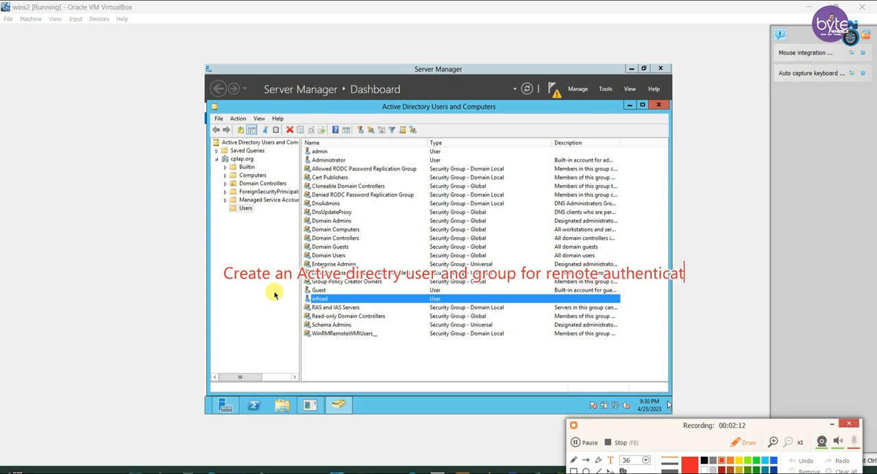
text(ion)
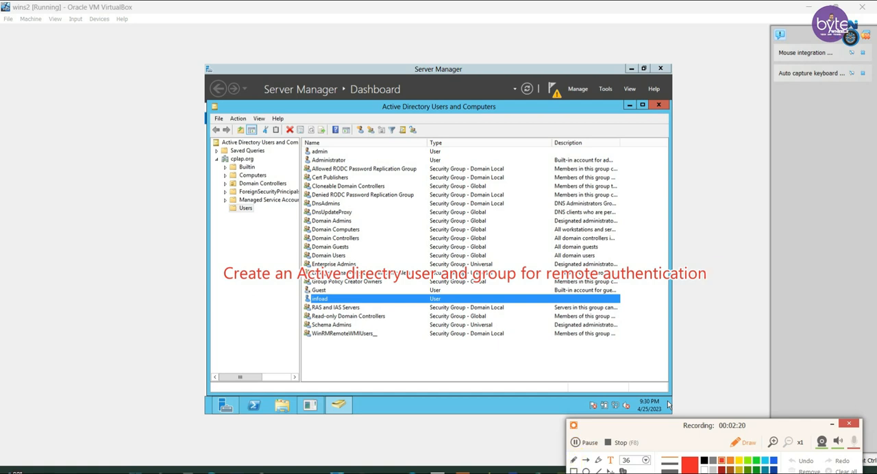
mouse_move(345, 300)
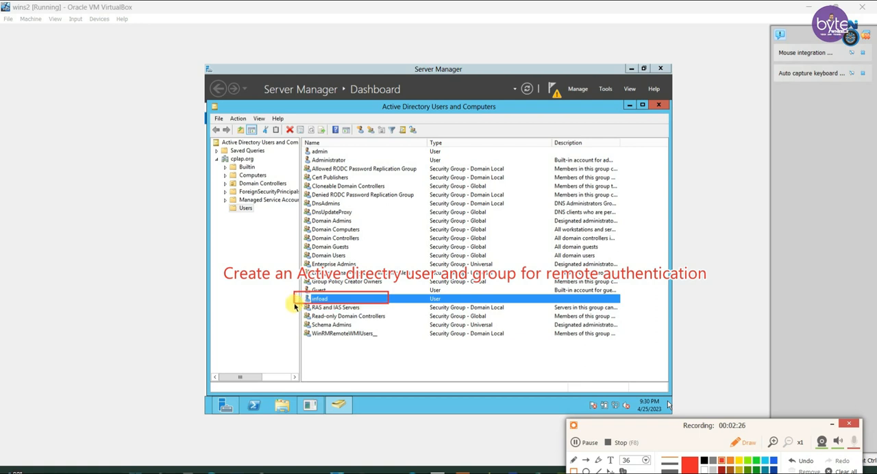
mouse_move(347, 352)
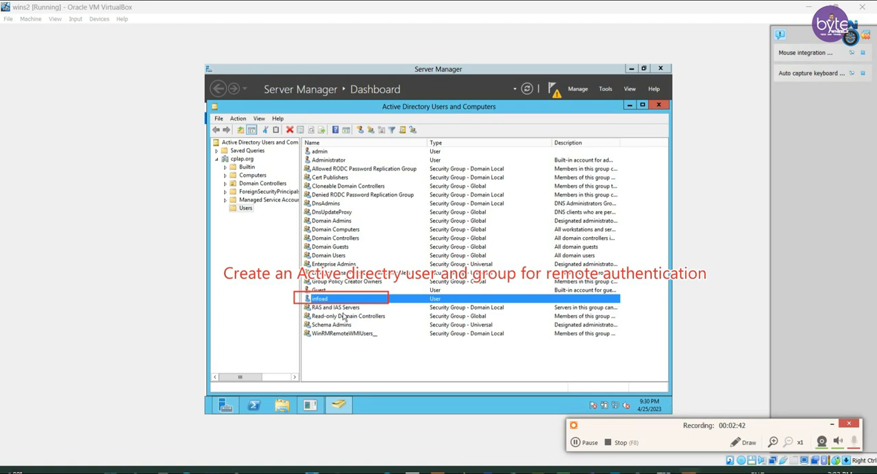
- Open infoad's Member Of list, then InfoBloxDNS properties, and highlight the group name
click(345, 316)
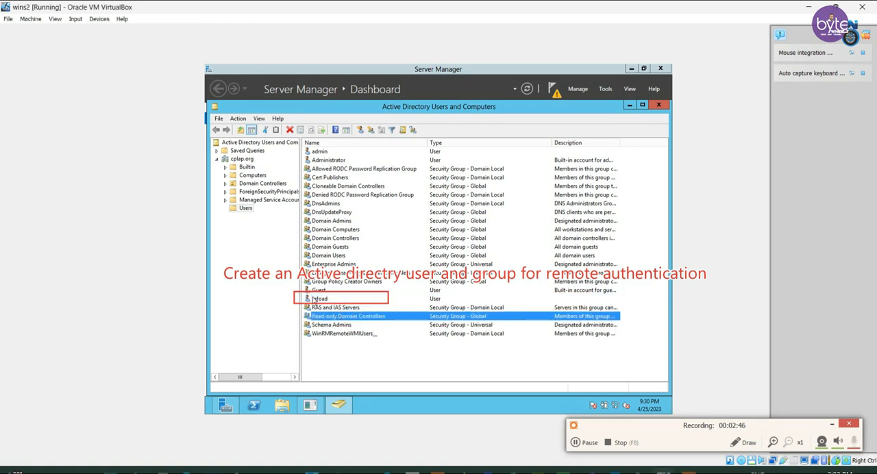
double_click(319, 298)
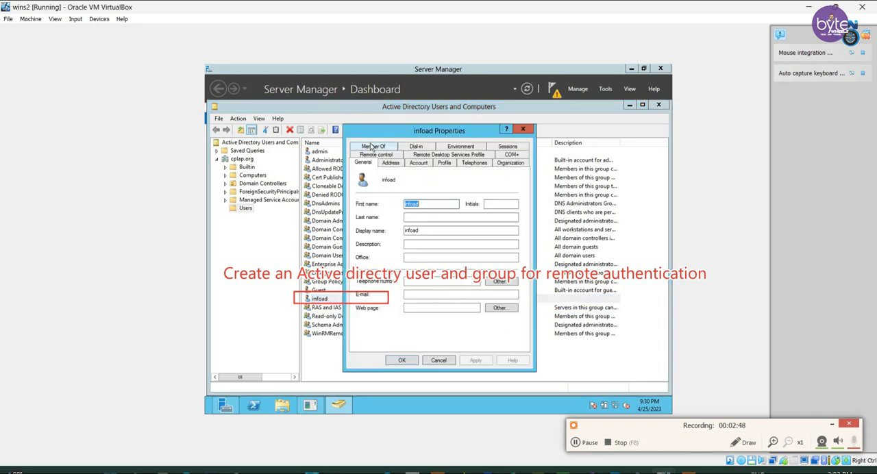
click(374, 146)
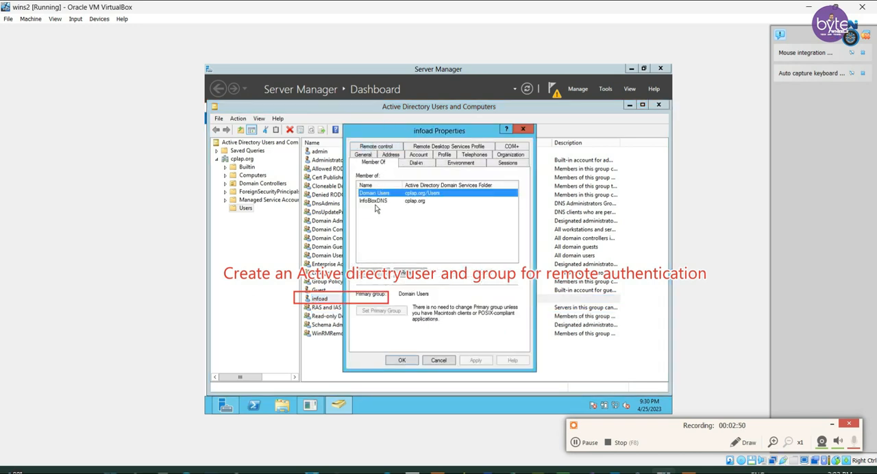
double_click(373, 201)
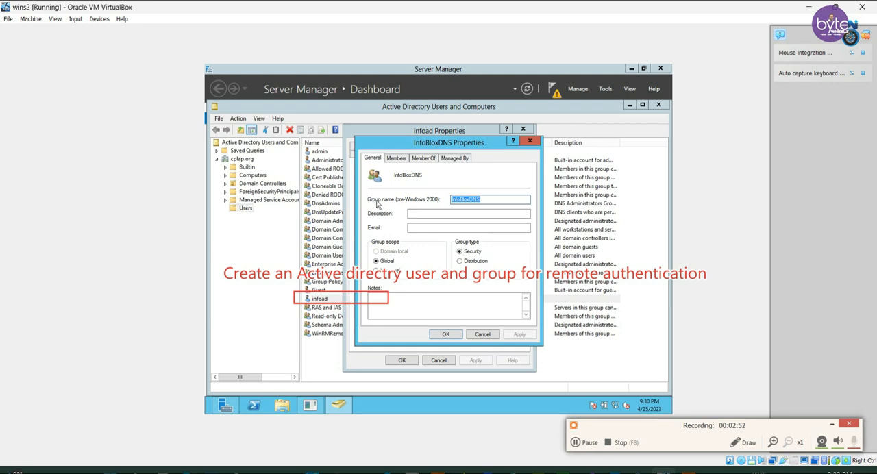
mouse_move(450, 244)
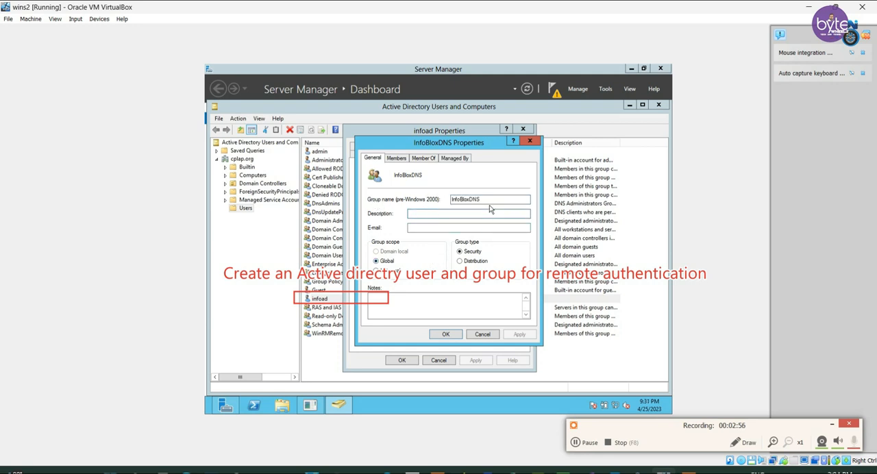
triple_click(489, 199)
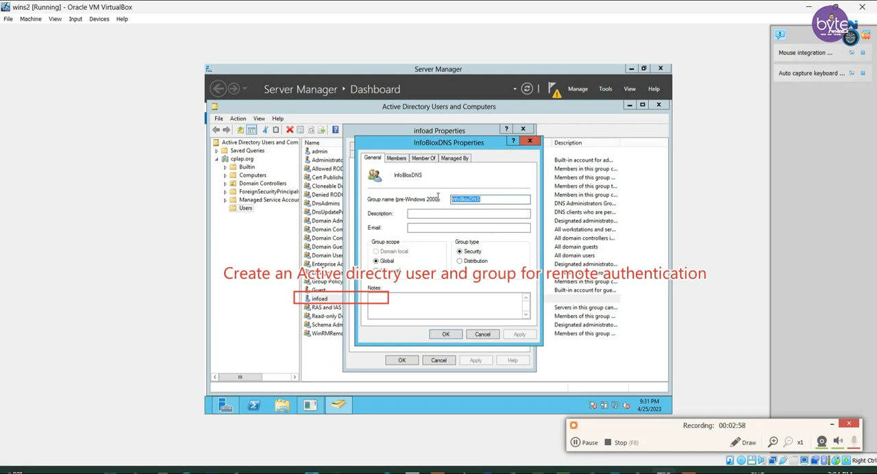
click(468, 213)
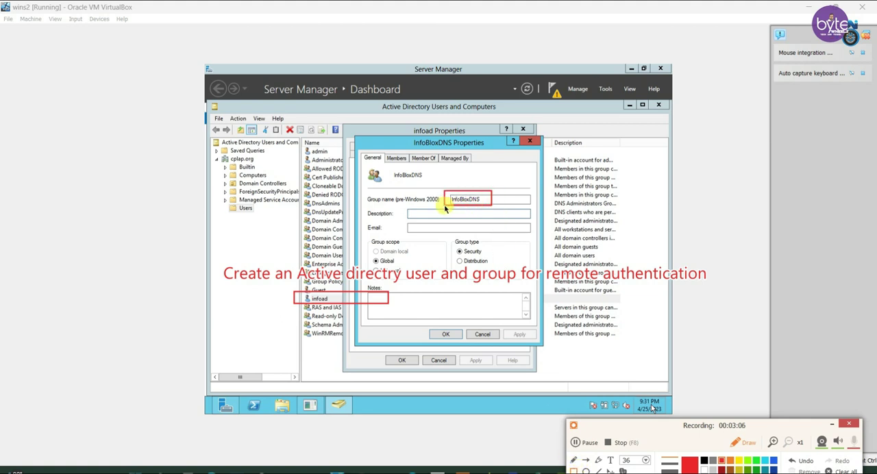
mouse_move(408, 208)
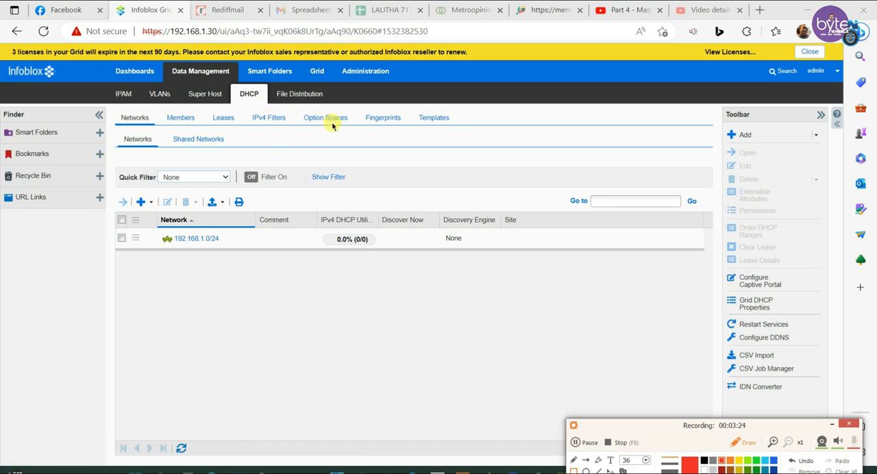
mouse_move(366, 75)
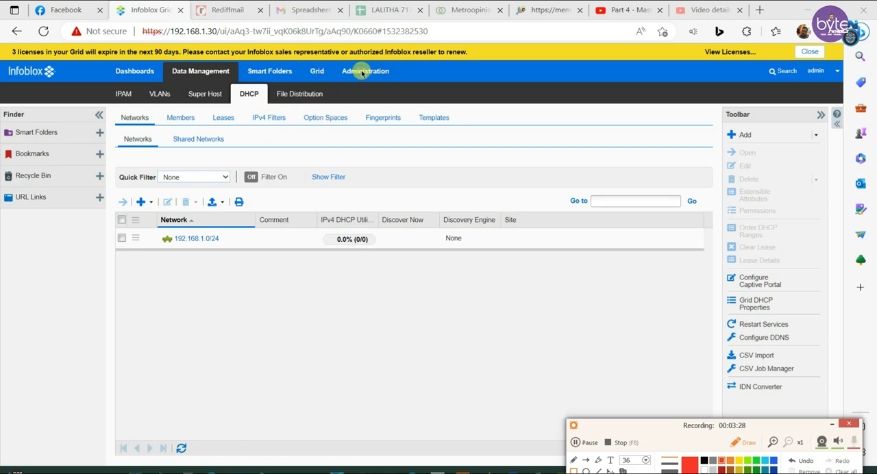
mouse_move(414, 291)
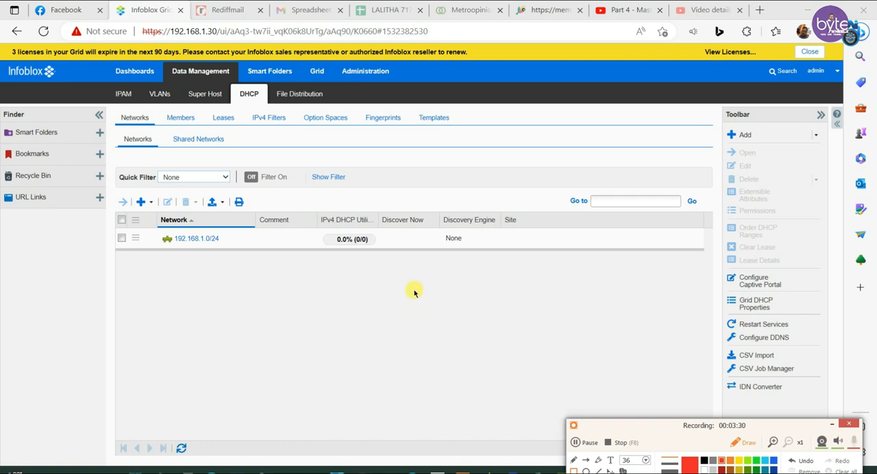
- Show the Administration section's administrator Roles list, including DHCP Admin
click(365, 70)
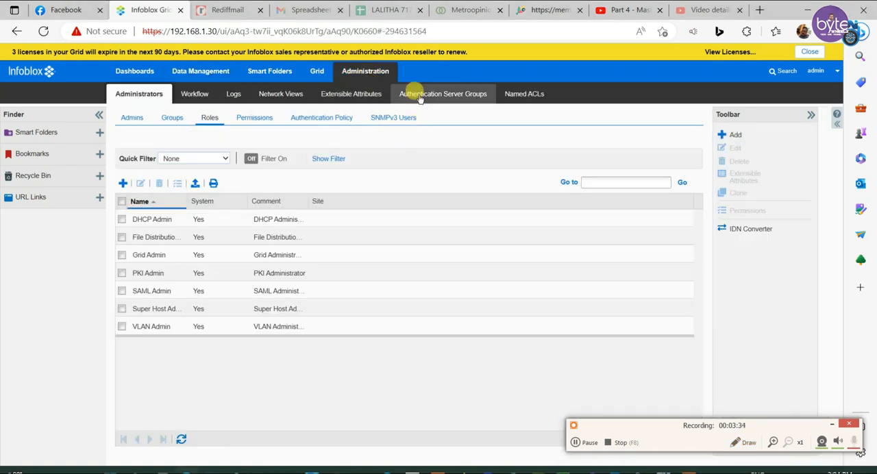
mouse_move(560, 354)
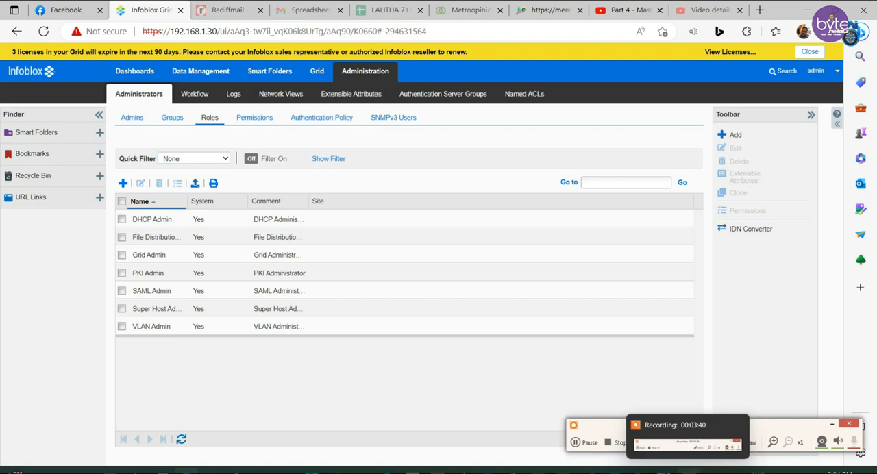
mouse_move(328, 183)
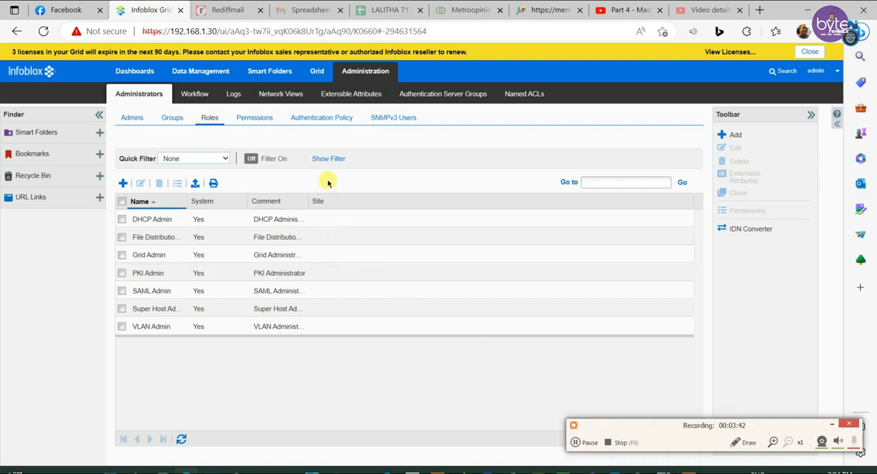
- Delete the AD service from Authentication Server Groups and start a new Active Directory service
click(443, 94)
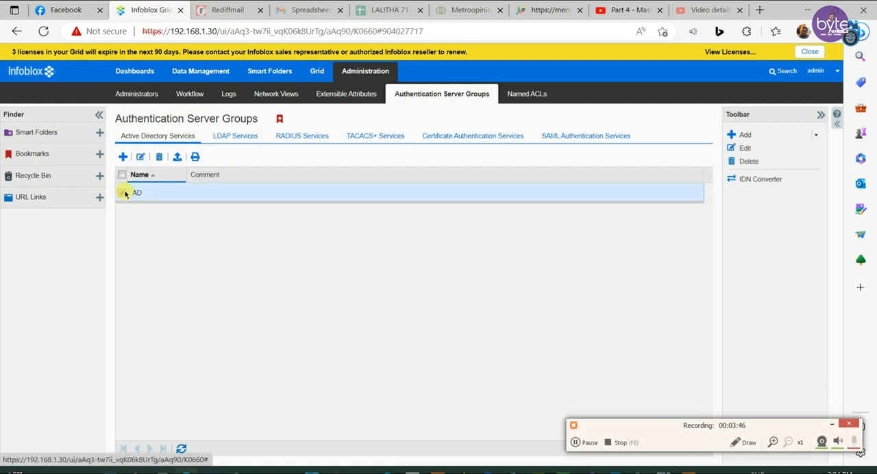
click(122, 192)
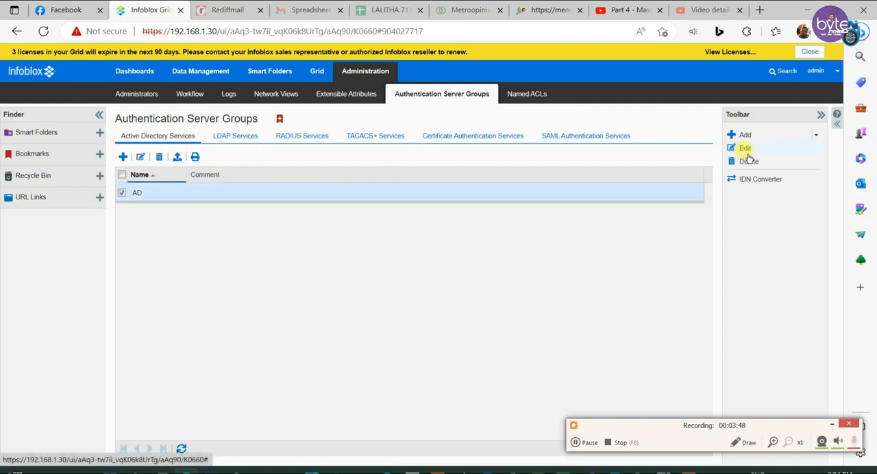
click(748, 161)
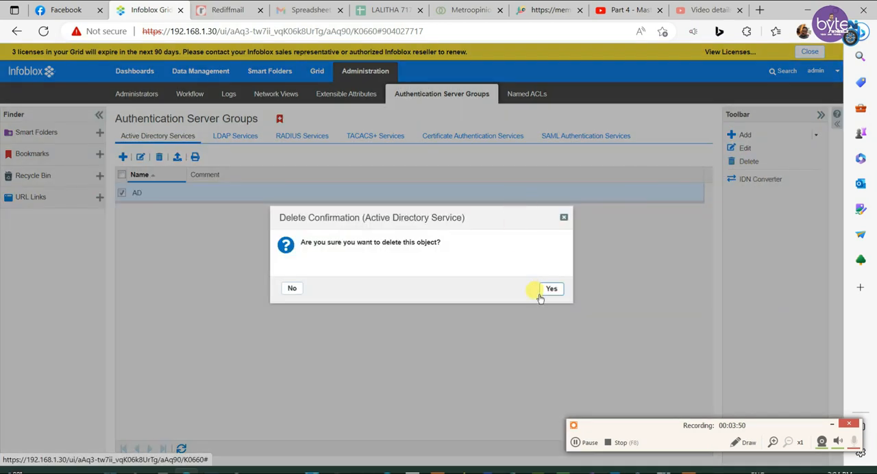
click(550, 289)
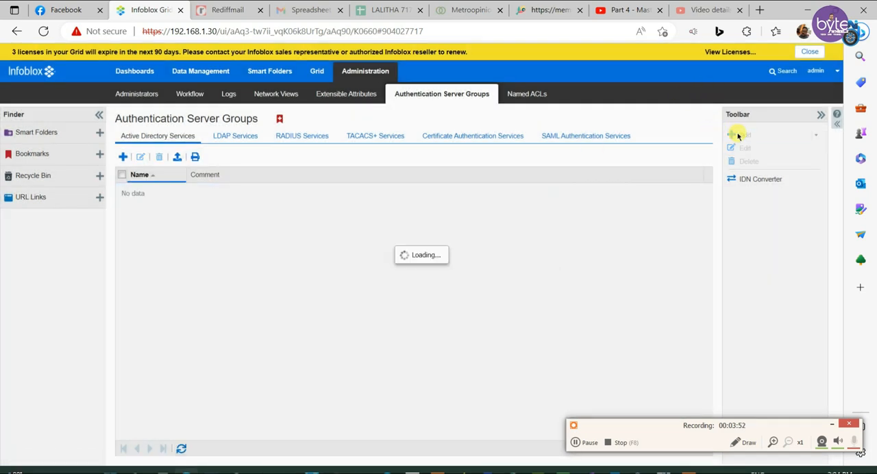
click(738, 134)
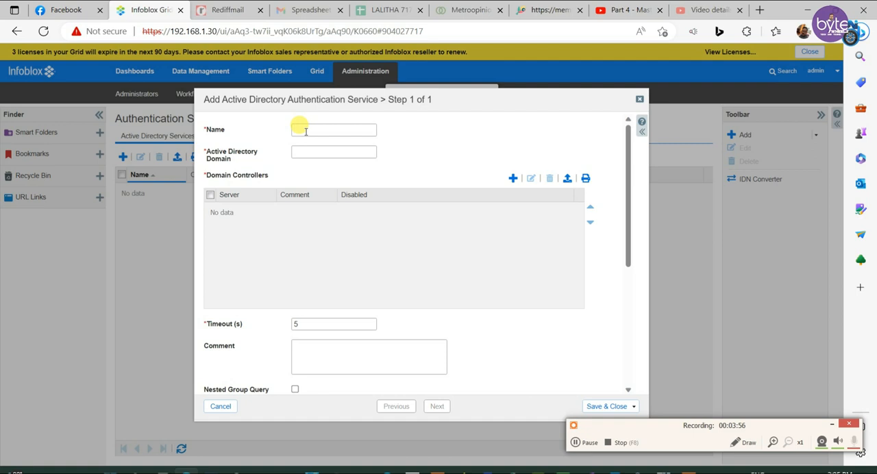
- Name the service ADLogin with domain cplap.org and add a domain controller entry
text(AD)
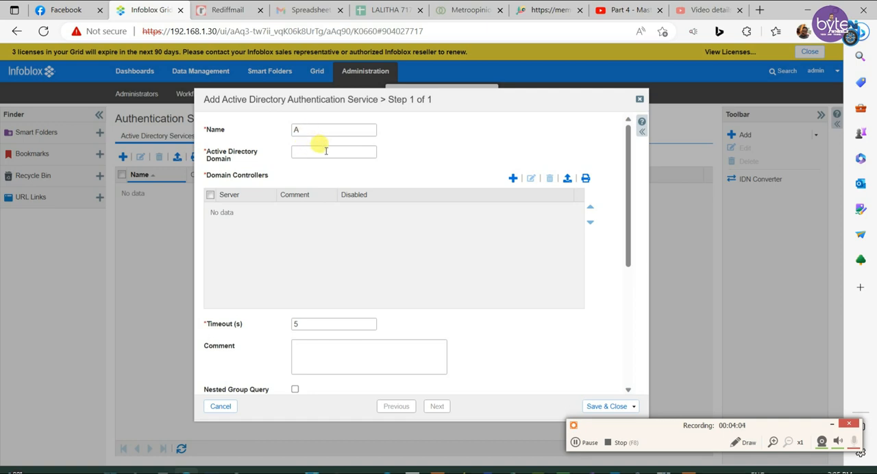
text(DLogin)
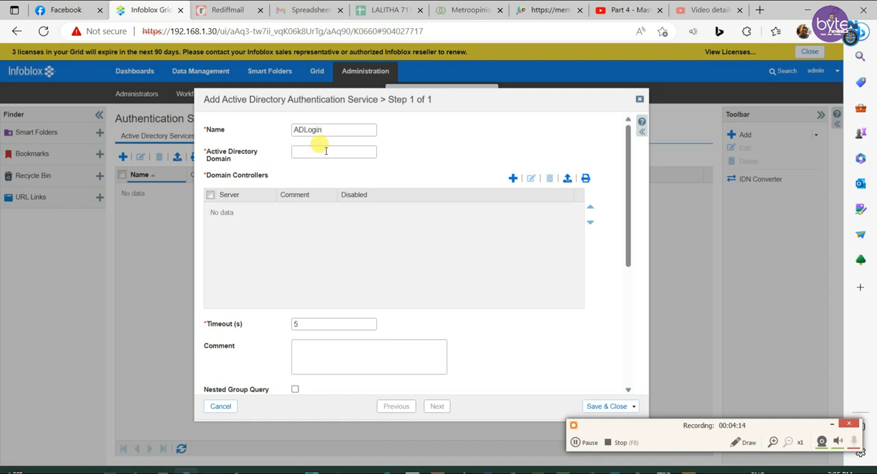
click(334, 152)
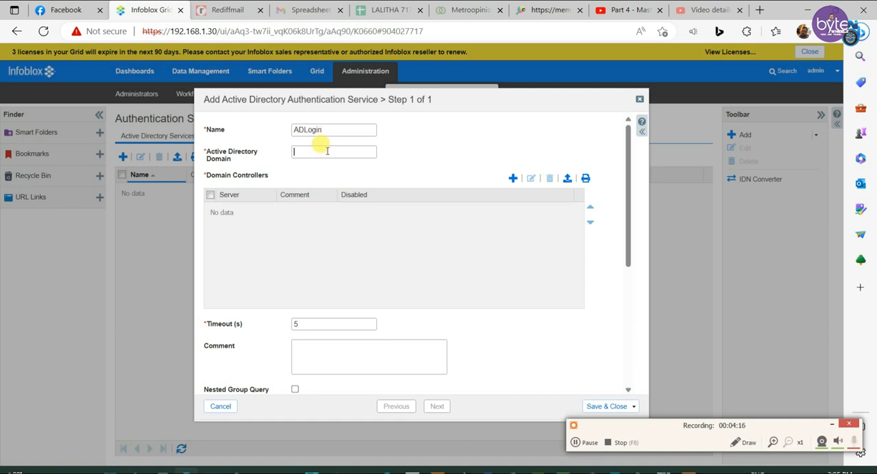
text(cplap)
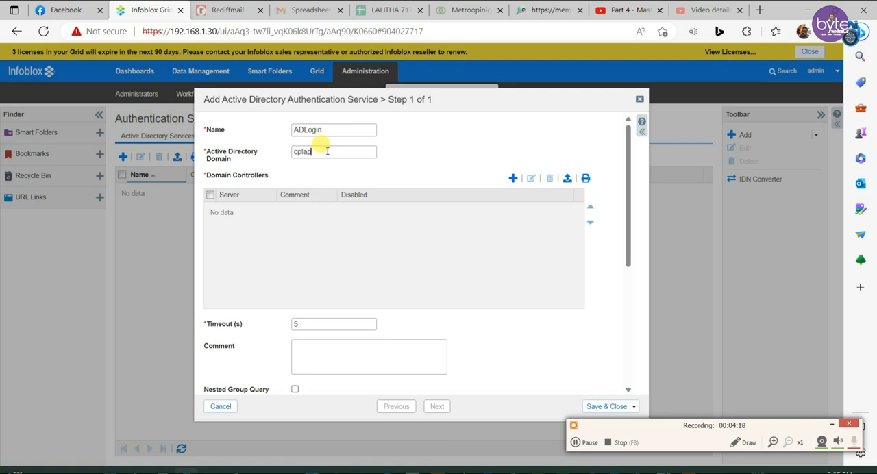
text(d)
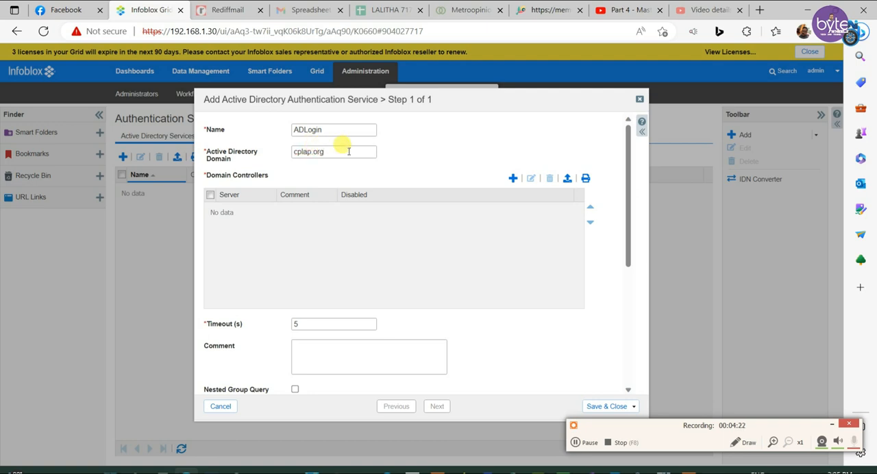
click(510, 178)
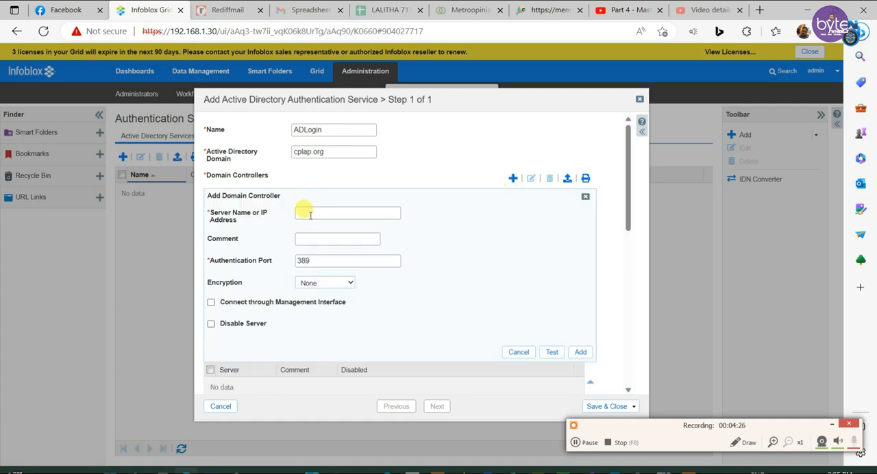
- Test domain controller 192.168.1.4 on port 389 successfully and add it without encryption
text(192)
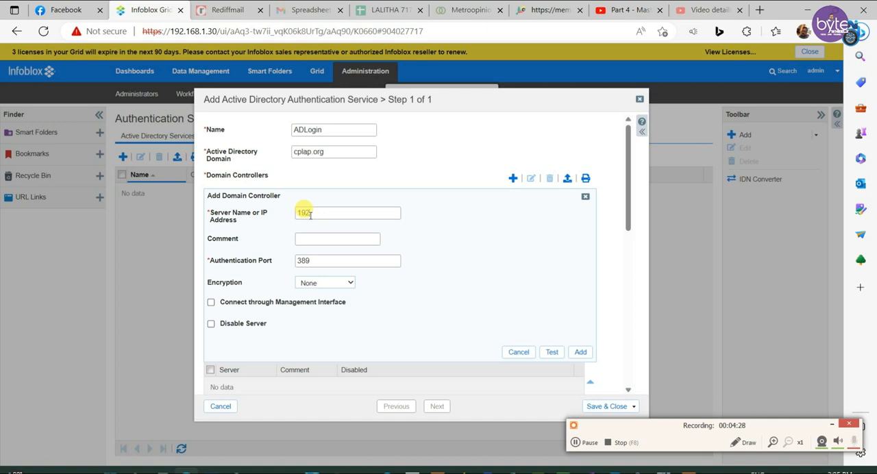
text(.168.1.4)
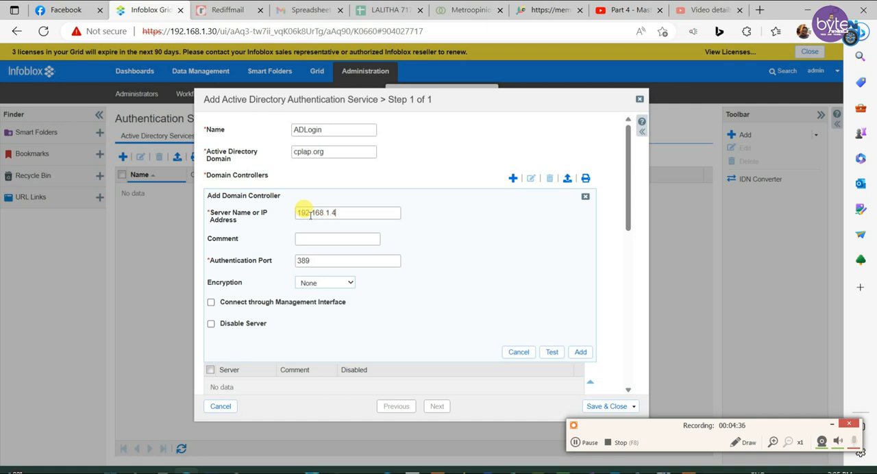
scroll(down, 3)
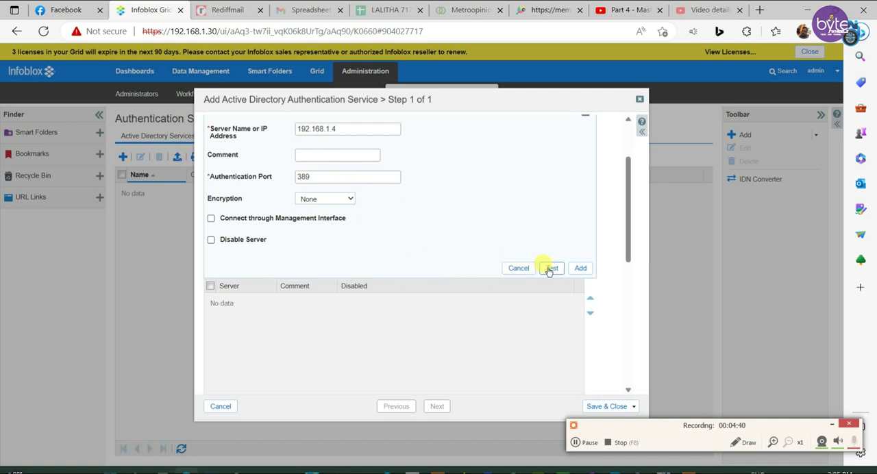
click(551, 268)
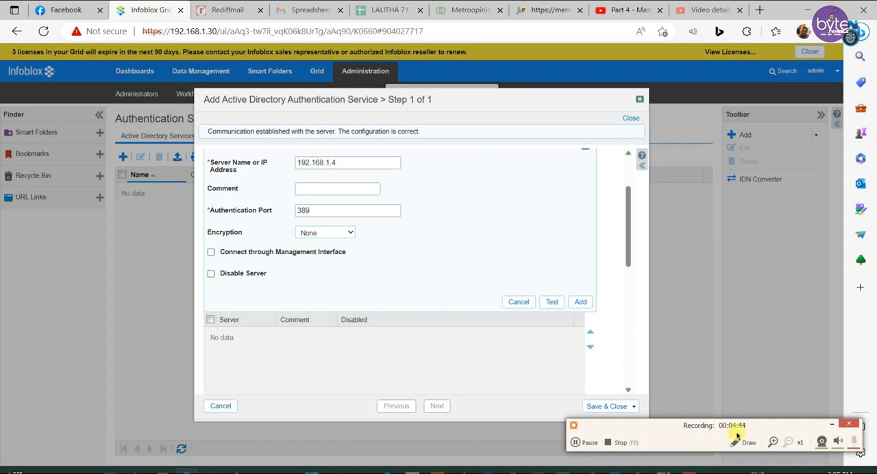
click(738, 443)
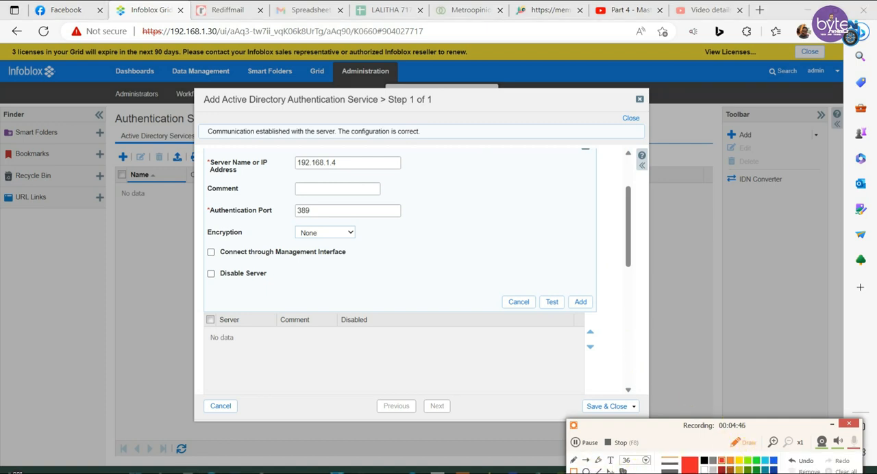
mouse_move(447, 126)
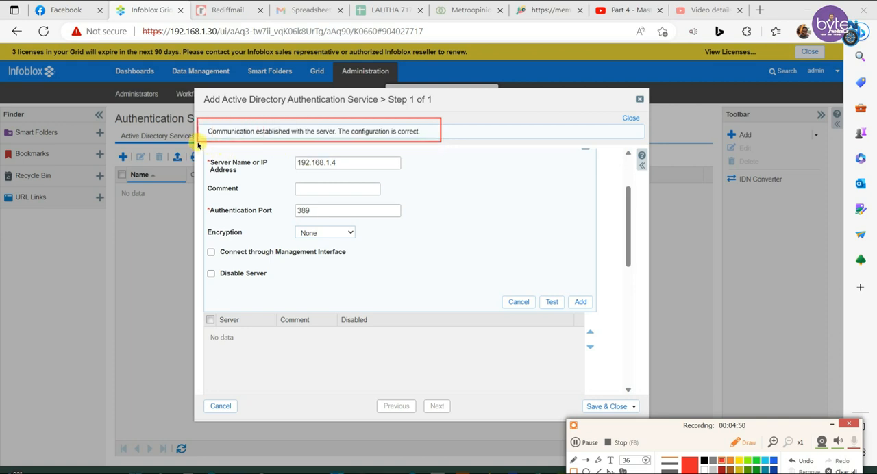
mouse_move(240, 151)
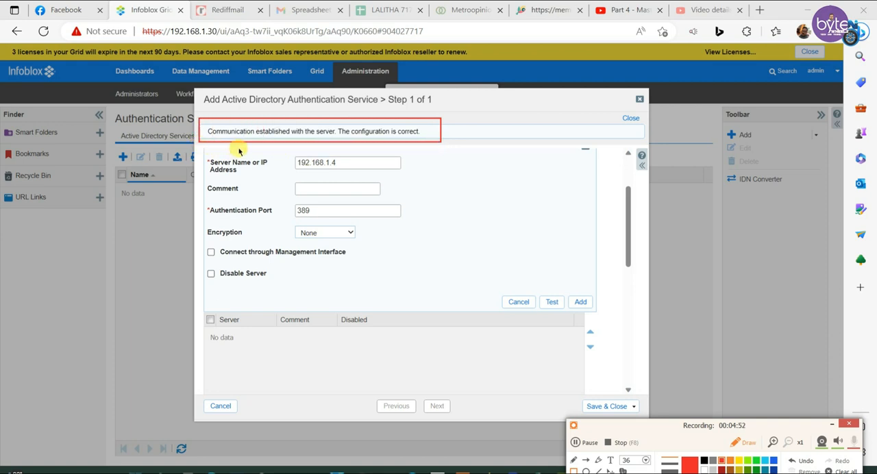
mouse_move(430, 236)
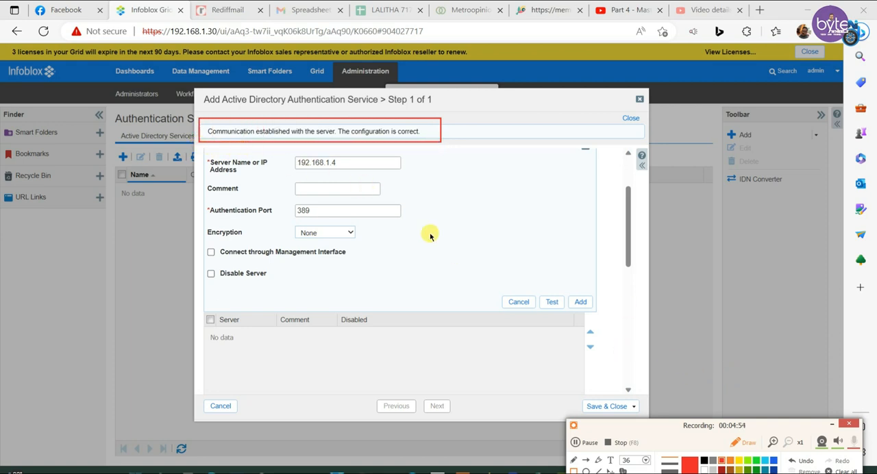
mouse_move(535, 275)
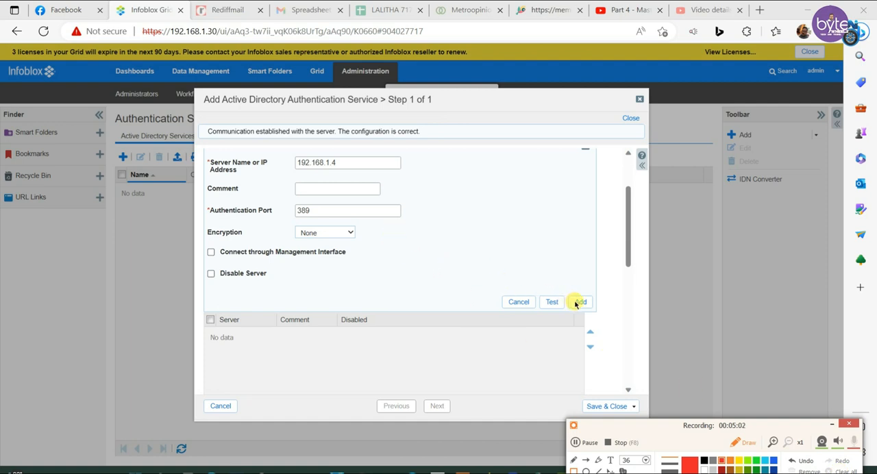
mouse_move(514, 271)
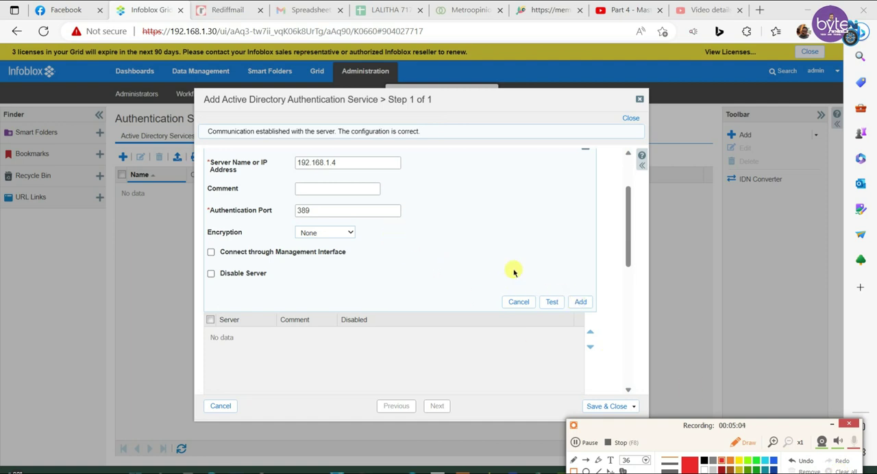
mouse_move(477, 246)
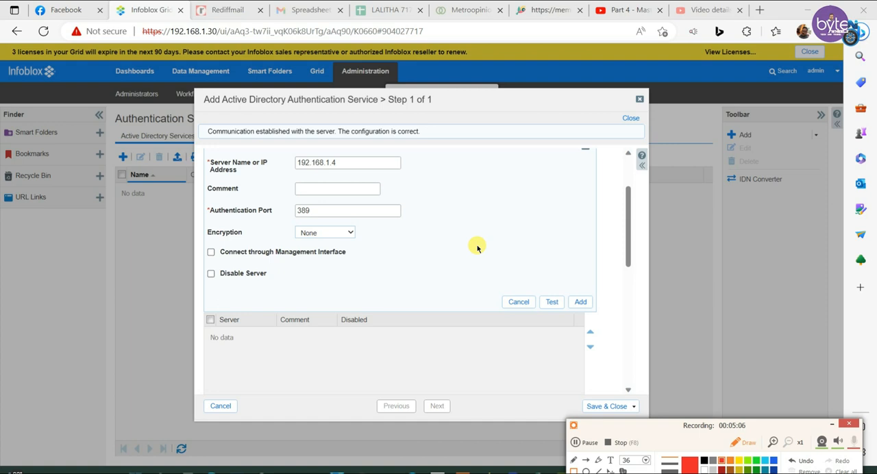
mouse_move(551, 274)
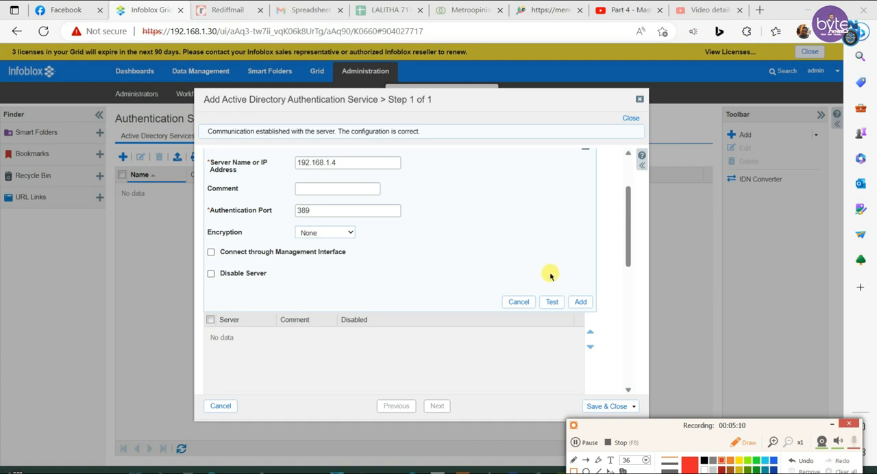
mouse_move(440, 247)
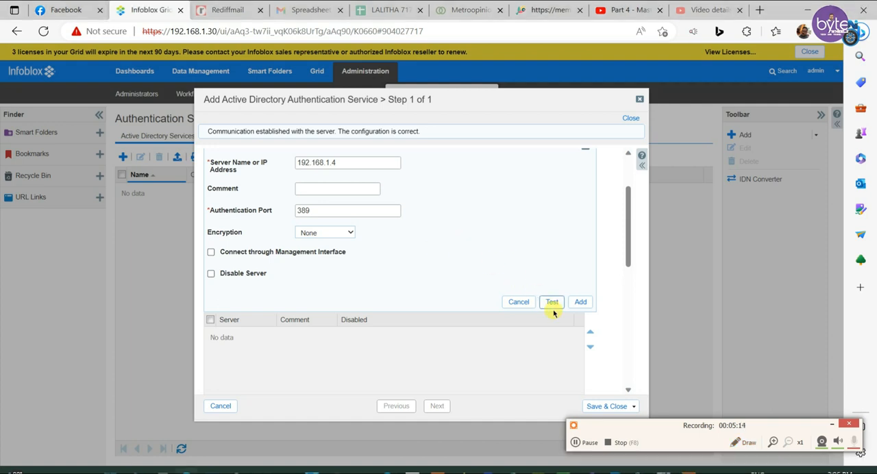
click(579, 302)
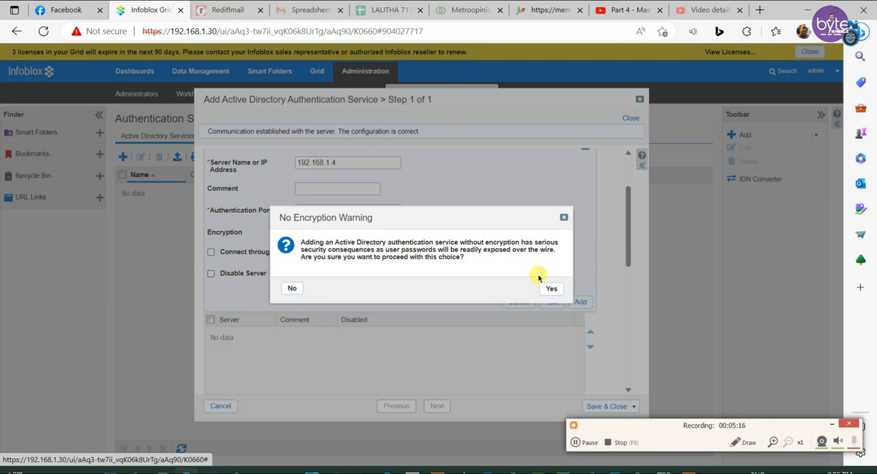
- Accept the no-encryption warning, save ADLogin, and go to the Administrators settings
click(551, 288)
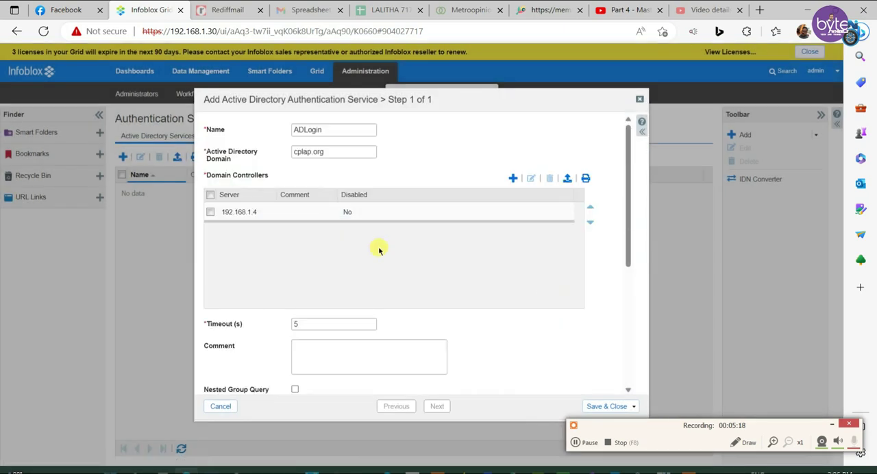
scroll(down, 3)
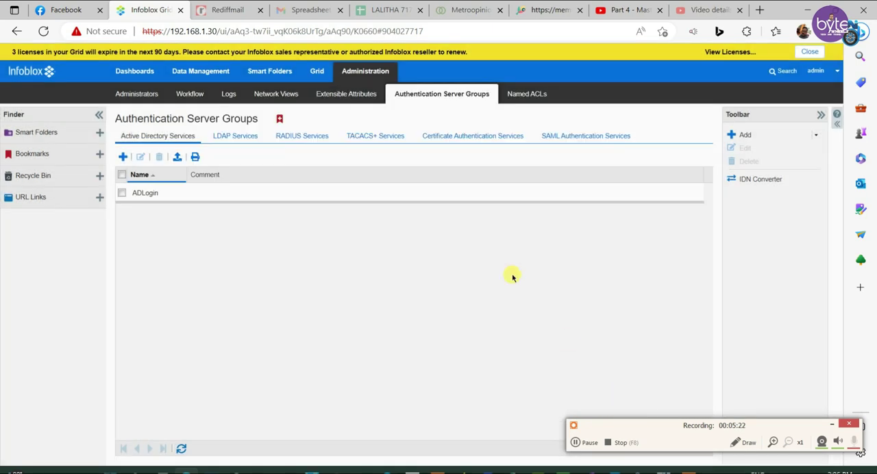
mouse_move(232, 229)
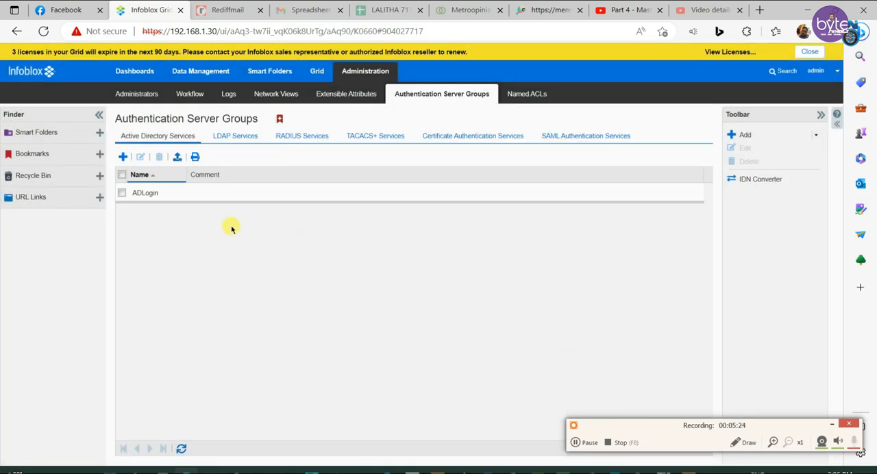
mouse_move(136, 94)
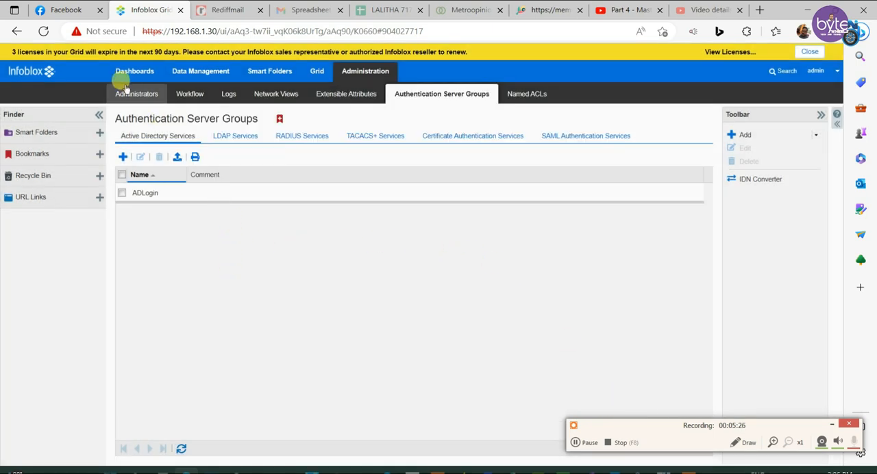
click(135, 94)
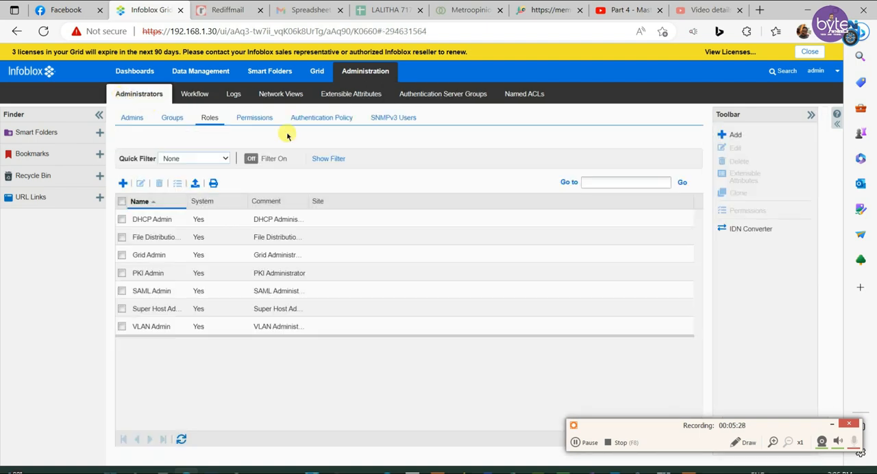
- Add the ADLogin Active Directory service to the authentication policy after Local Admin
click(321, 117)
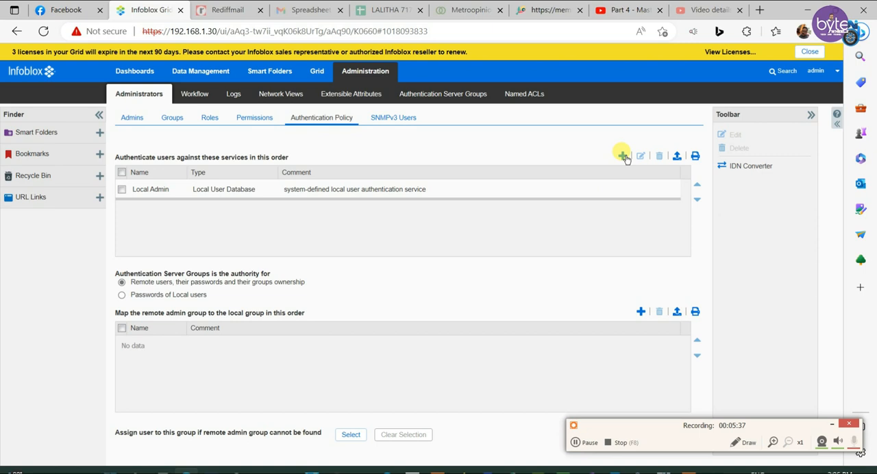
click(621, 156)
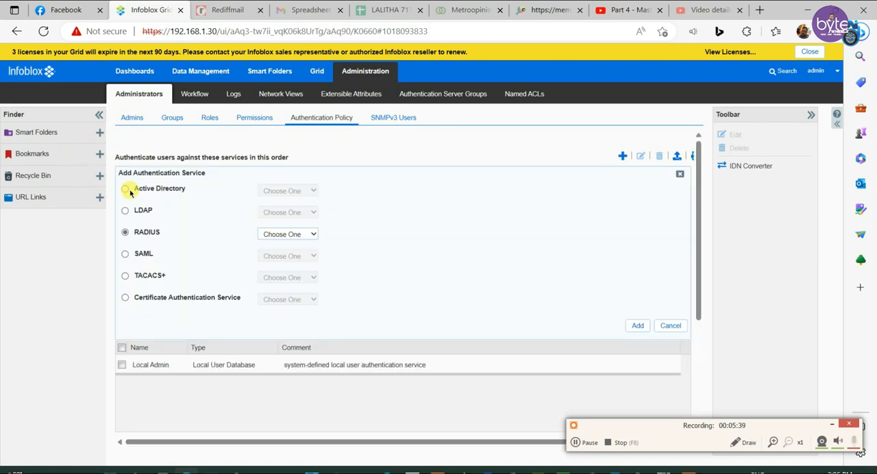
click(125, 188)
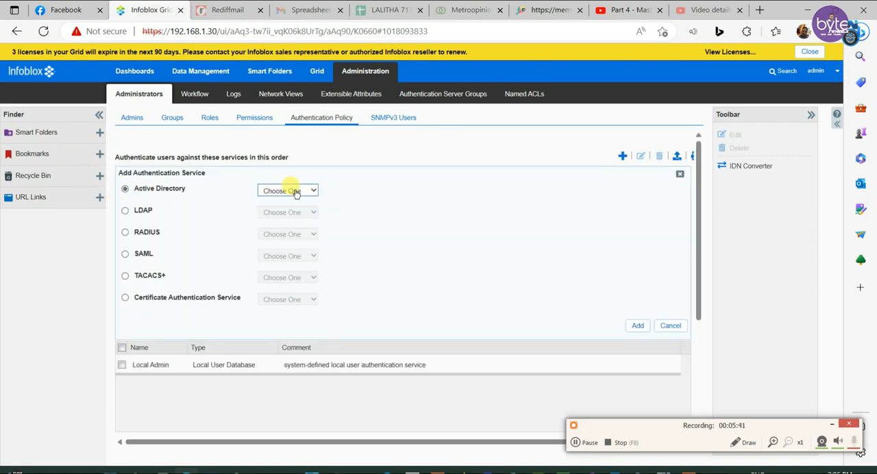
click(288, 190)
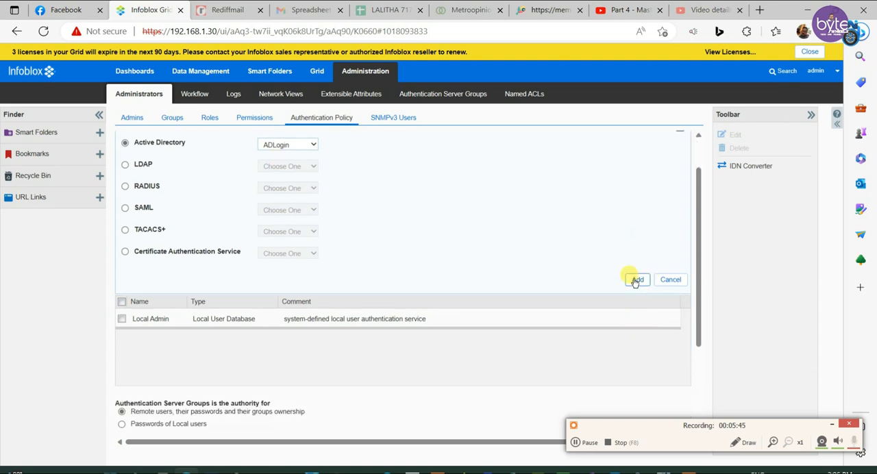
click(636, 279)
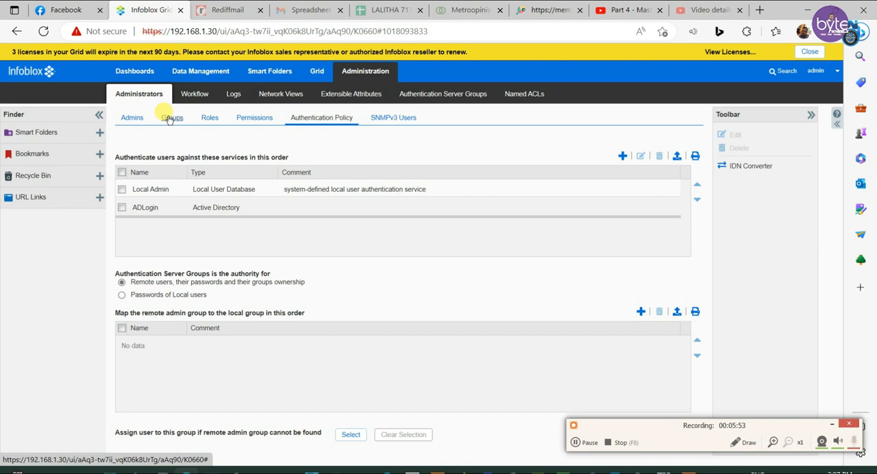
- Open the Administrators Groups list and launch the Add Admin Group Wizard
click(172, 117)
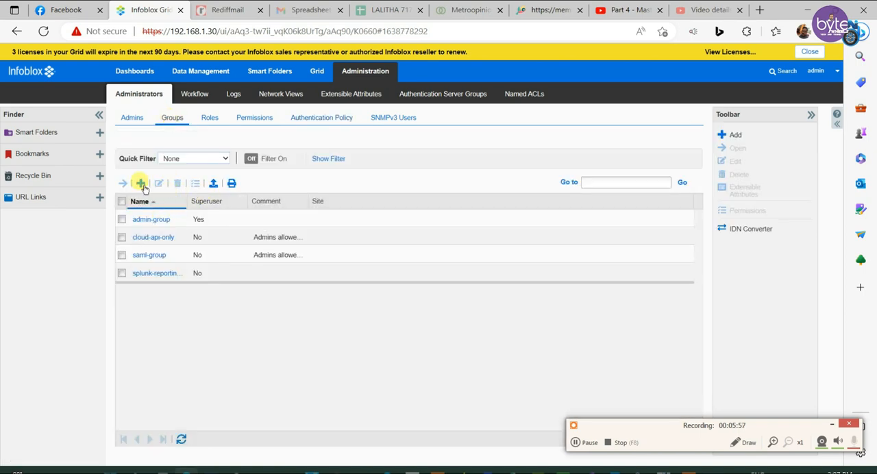
click(140, 183)
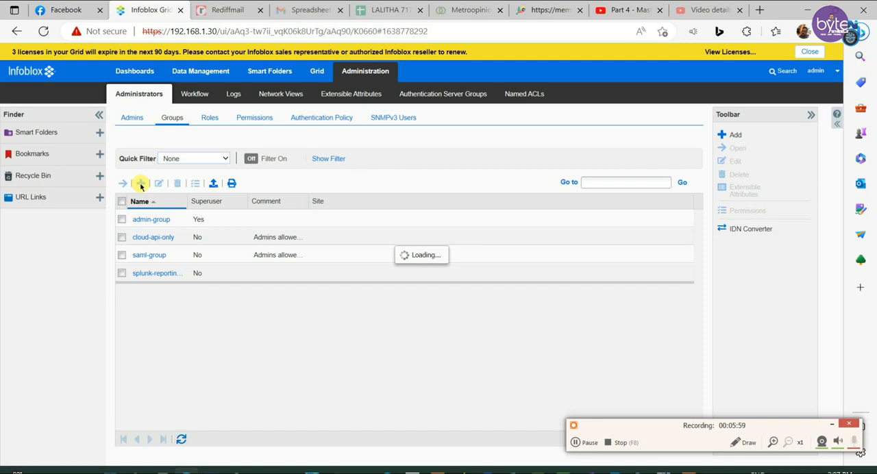
click(140, 183)
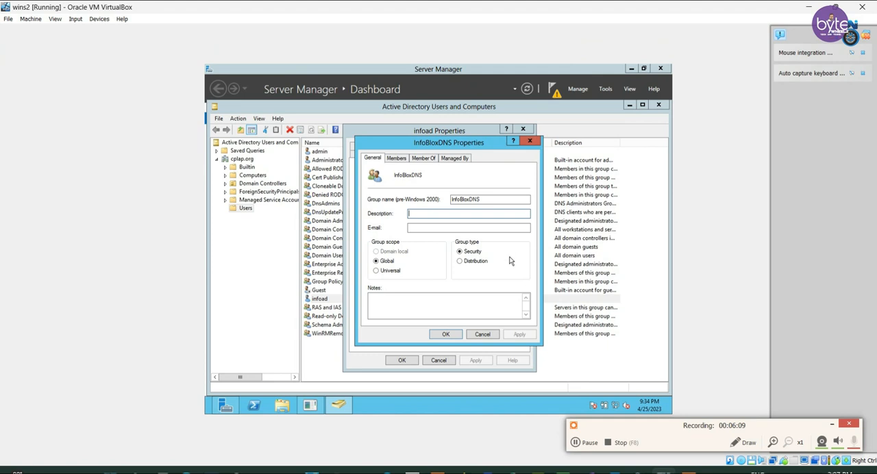
- Select the InfoBloxDNS group name in its Active Directory Properties for copying
click(490, 200)
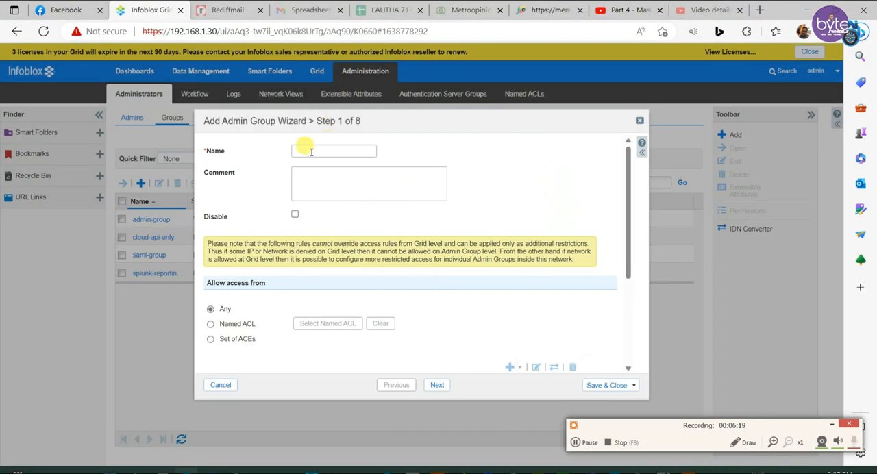
- Name the new admin group InfoBloxDNS and save it
text(4849)
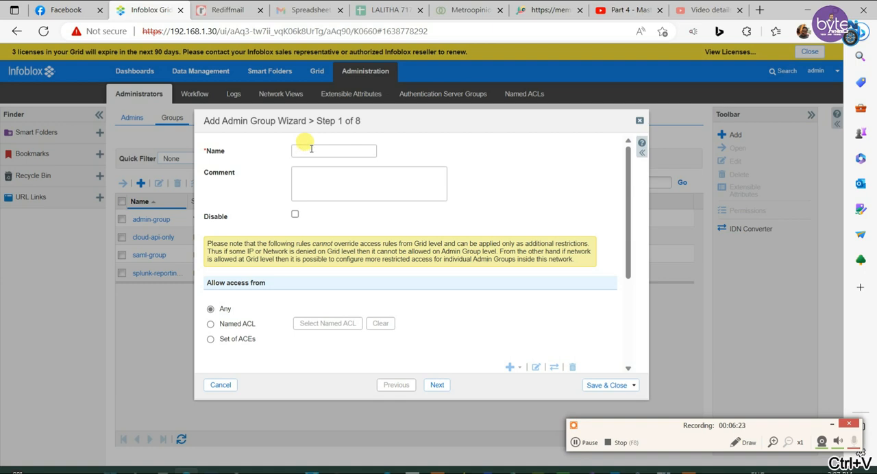
text(In)
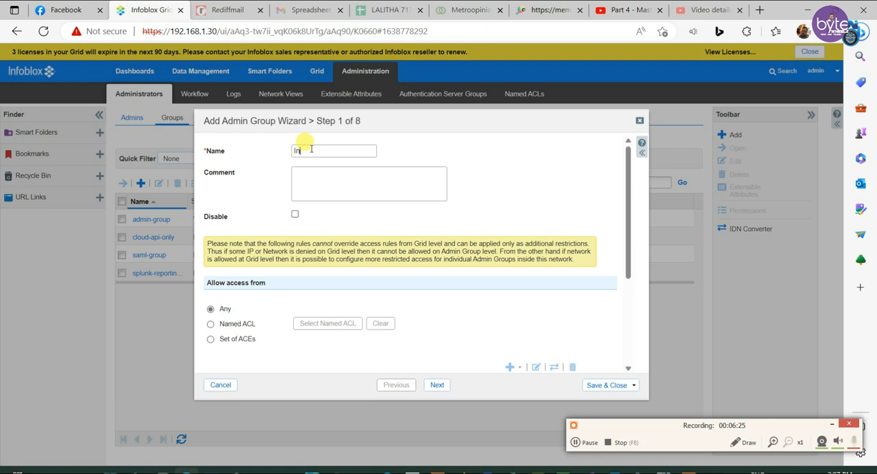
text(nfobloxDNS)
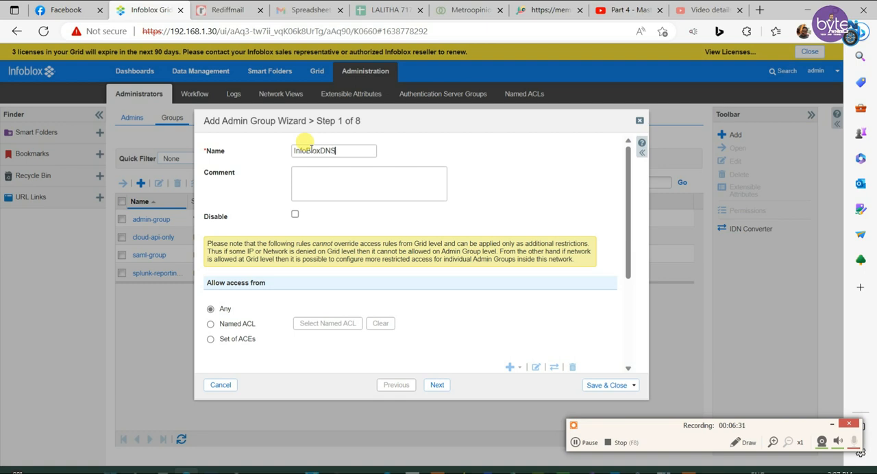
click(369, 183)
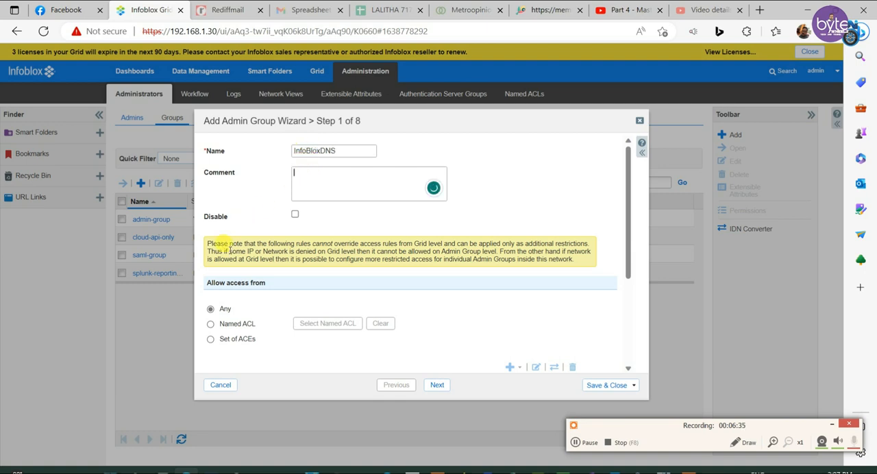
mouse_move(607, 385)
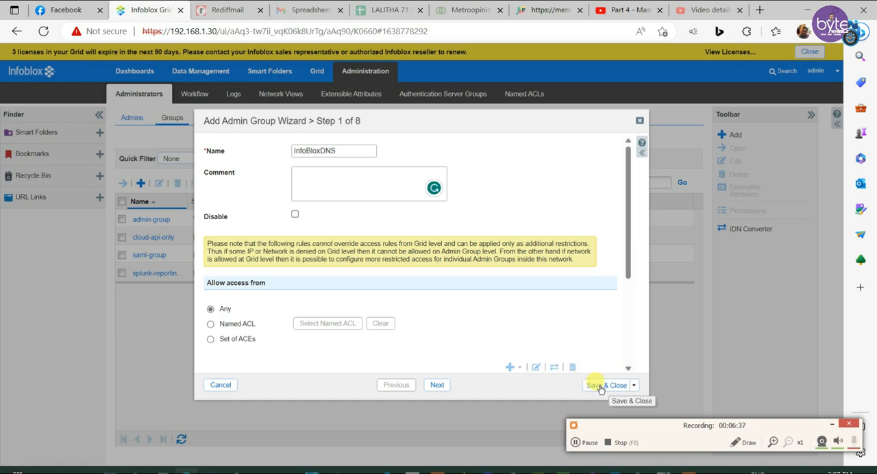
click(602, 385)
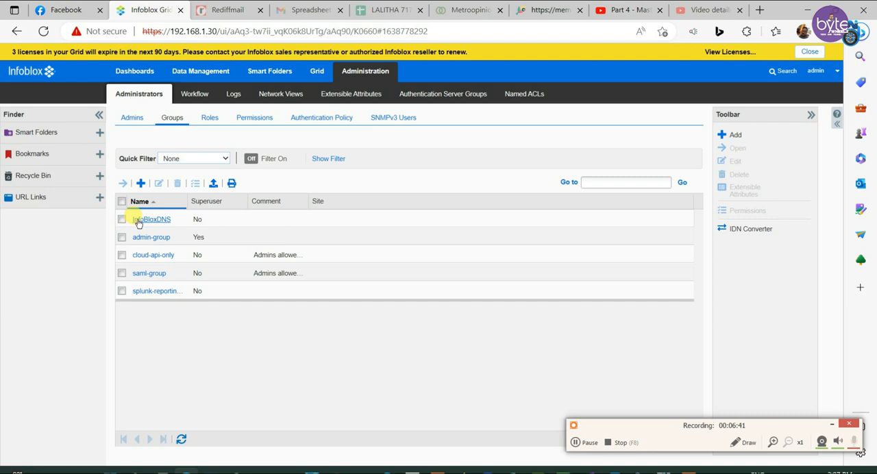
- Assign the DHCP Admin role to the InfoBloxDNS admin group and save it
click(122, 219)
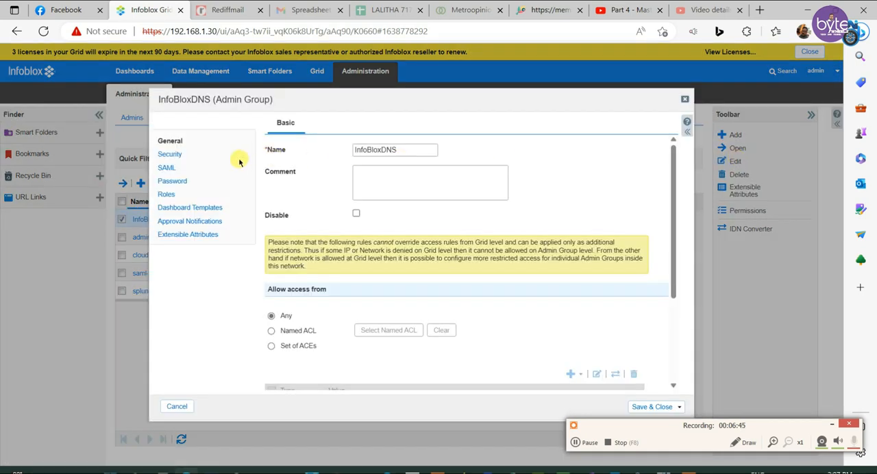
click(166, 194)
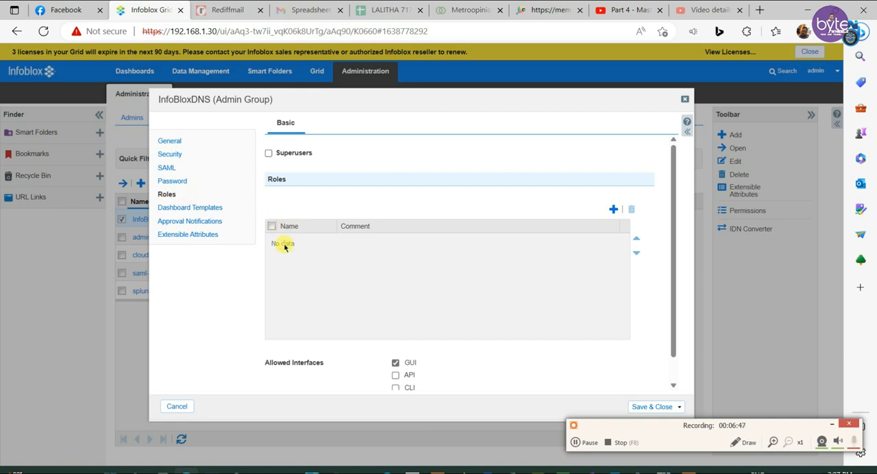
mouse_move(598, 226)
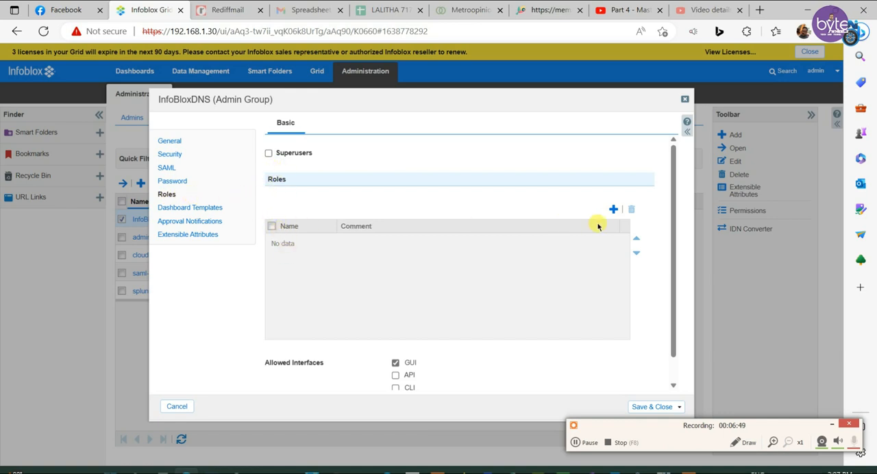
click(612, 209)
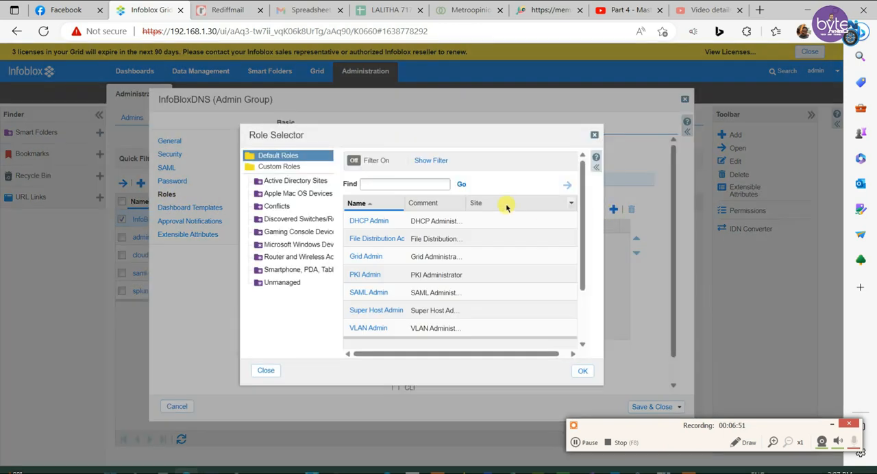
click(583, 371)
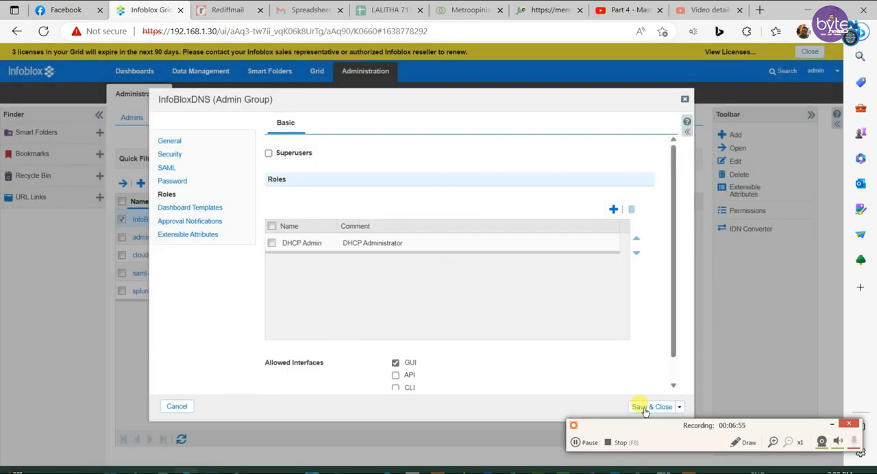
click(645, 406)
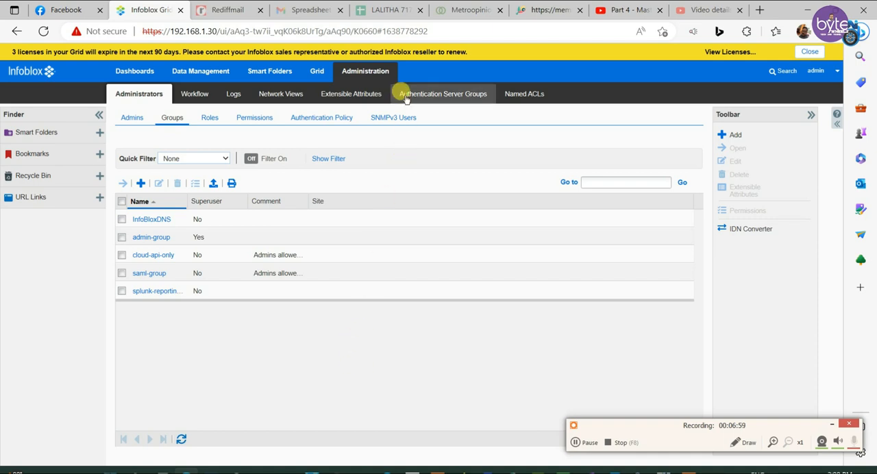
mouse_move(269, 71)
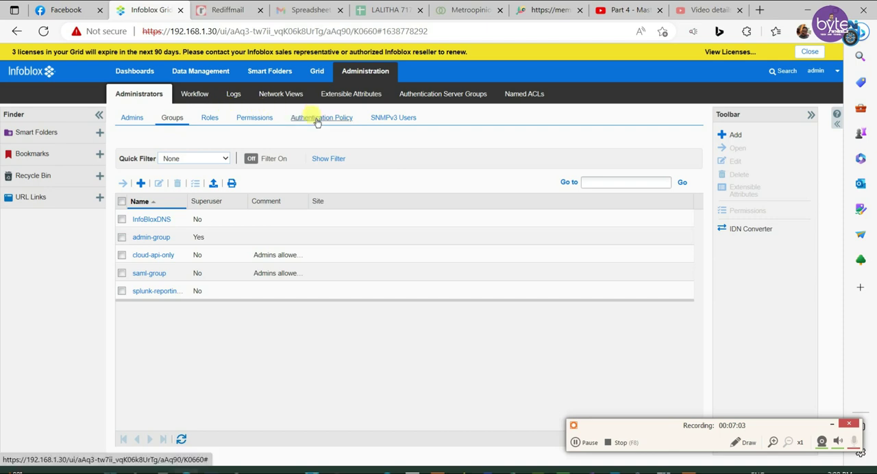
- In the authentication policy, map the remote admin group to the local InfoBloxDNS group
click(321, 117)
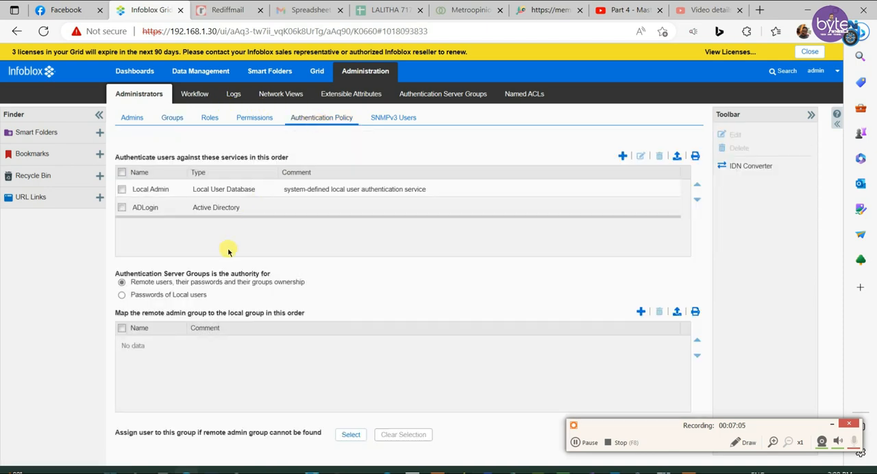
click(641, 311)
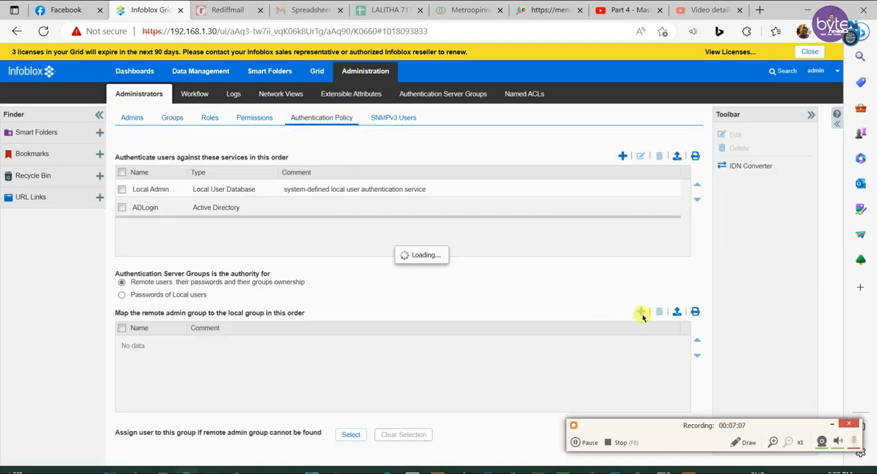
click(639, 312)
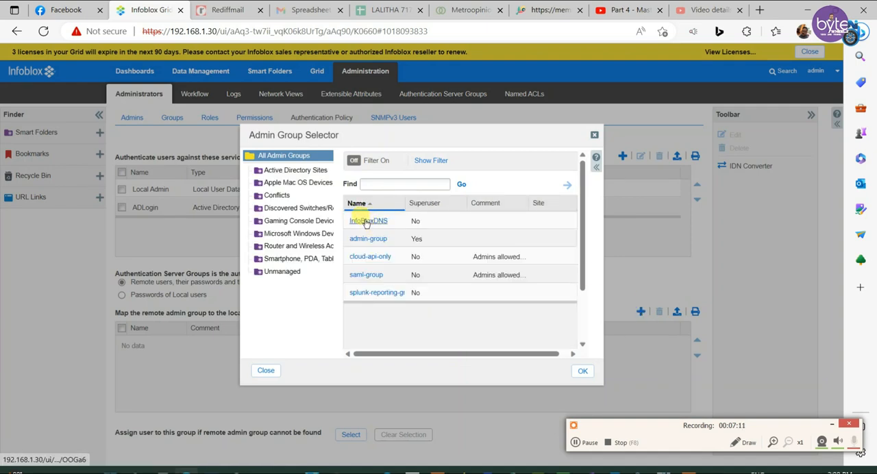
click(581, 371)
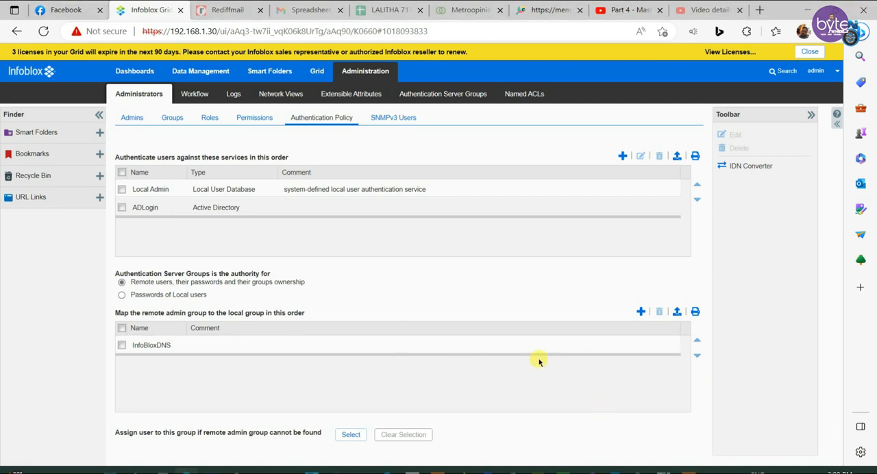
mouse_move(512, 358)
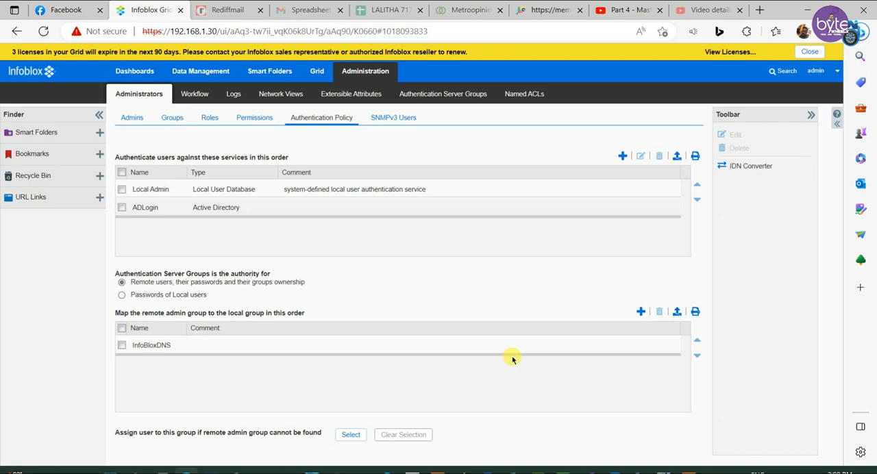
mouse_move(511, 359)
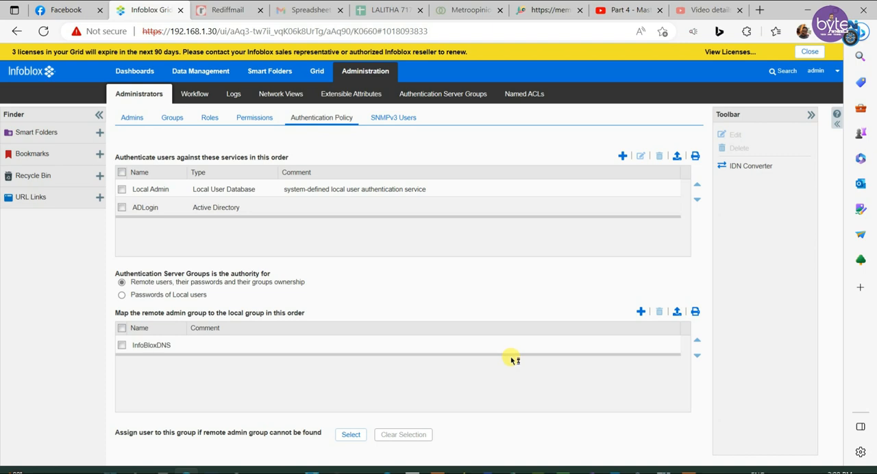
mouse_move(334, 226)
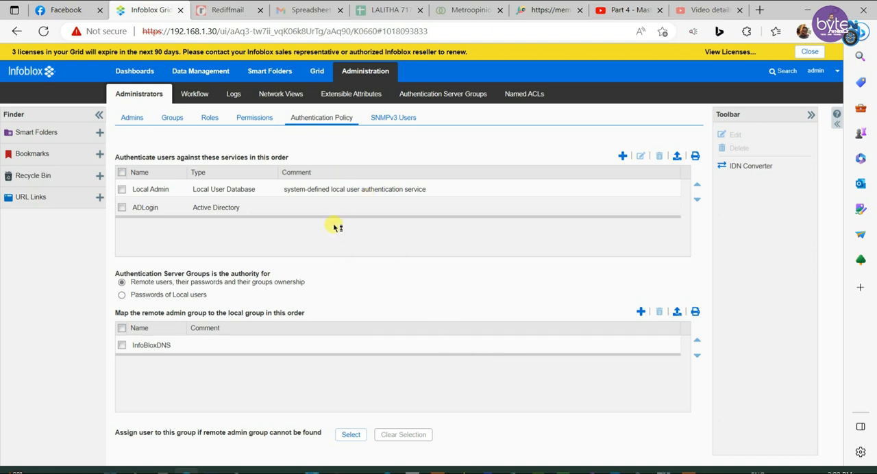
mouse_move(817, 70)
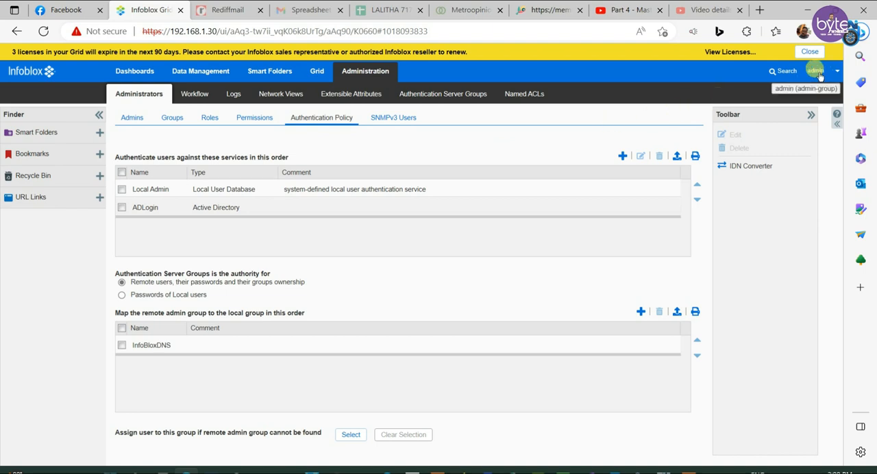
- Log out of the local admin session and confirm the logout
click(819, 71)
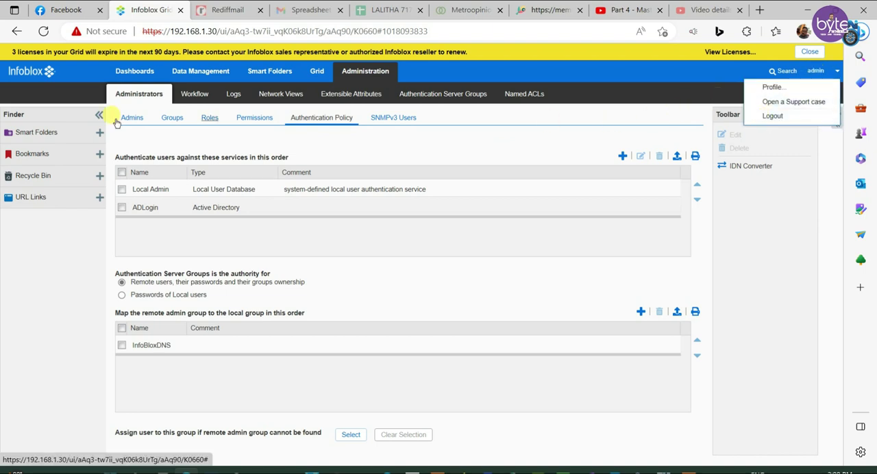
click(132, 117)
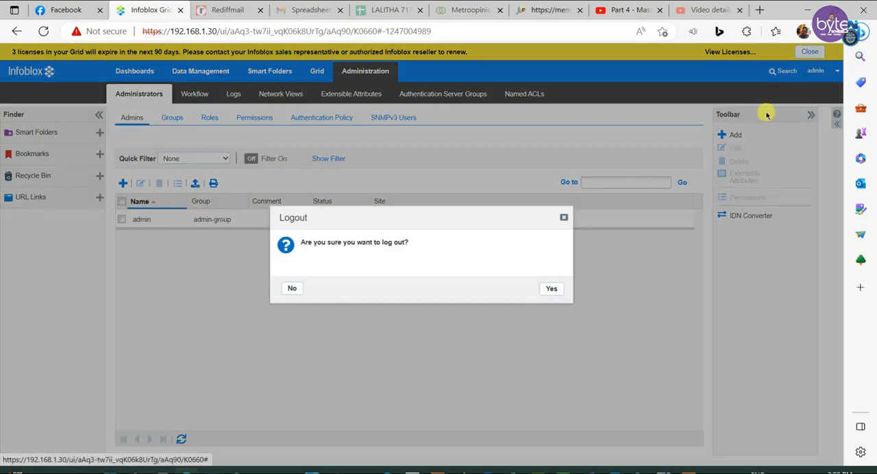
click(551, 289)
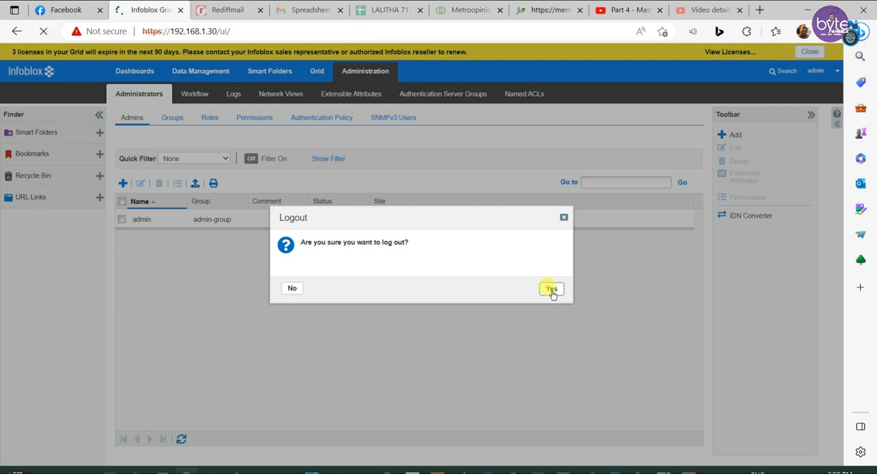
click(551, 289)
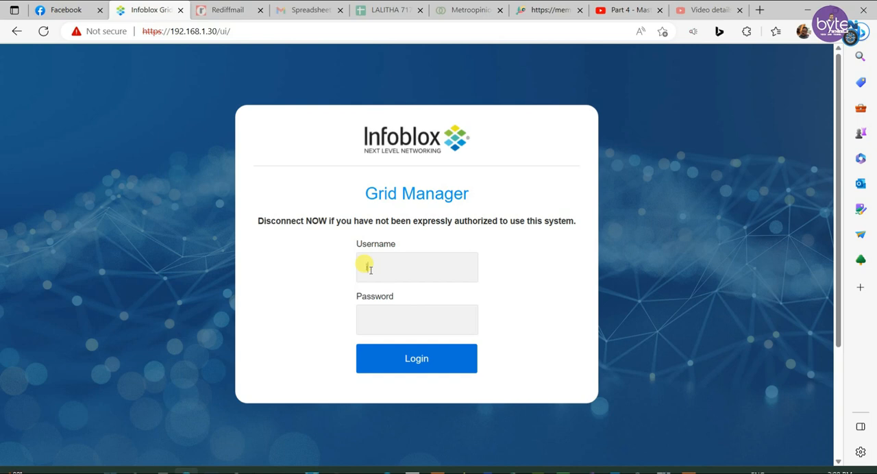
- Sign in as the Active Directory user 'infoad'
text(info)
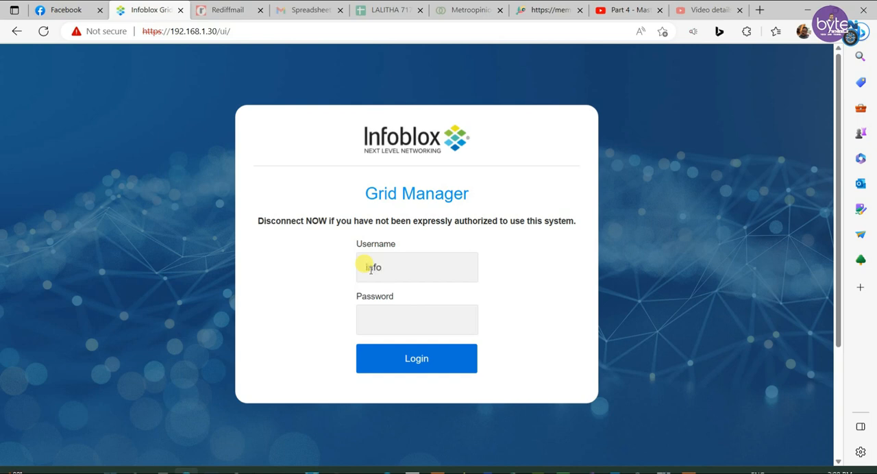
text(ad)
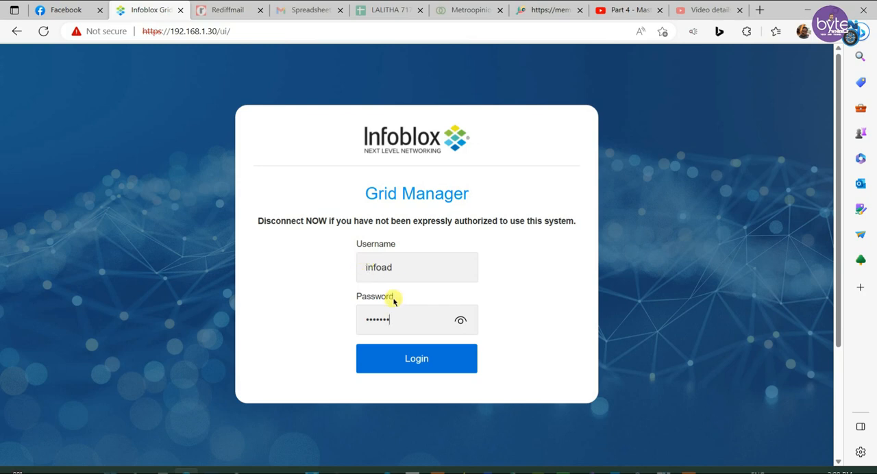
click(395, 358)
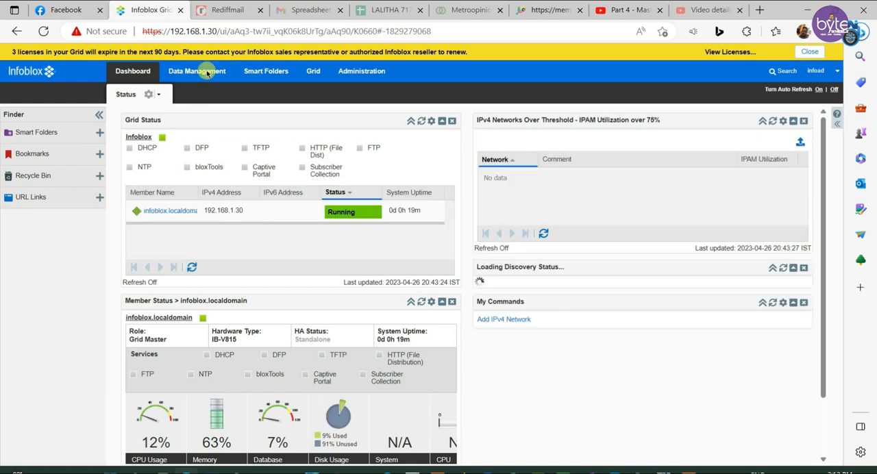
- Browse Data Management's DHCP, VLANs and IPAM tabs as infoad, ending on DHCP Networks
click(197, 71)
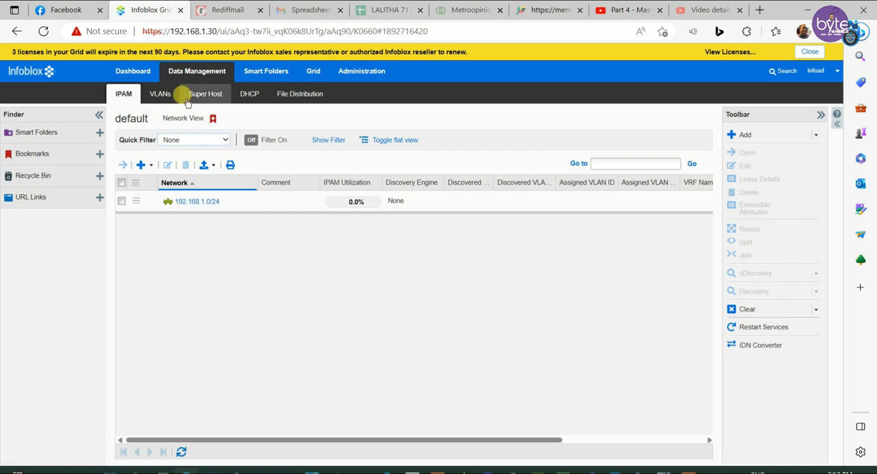
click(248, 93)
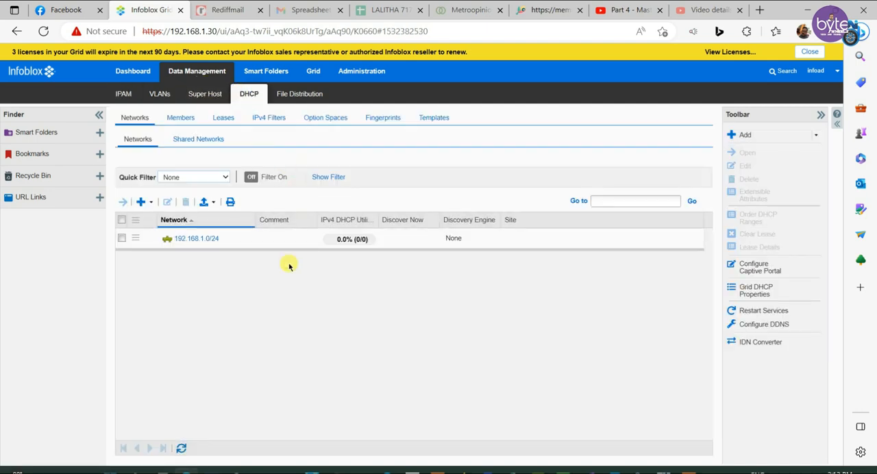
click(159, 94)
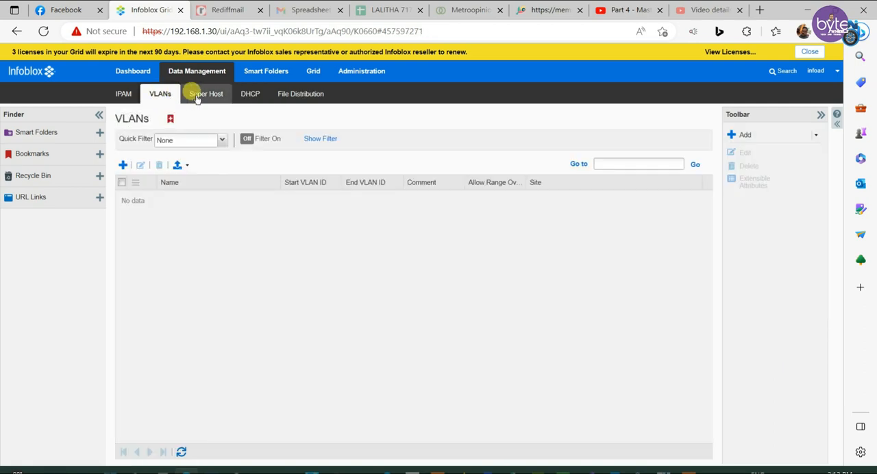
click(123, 94)
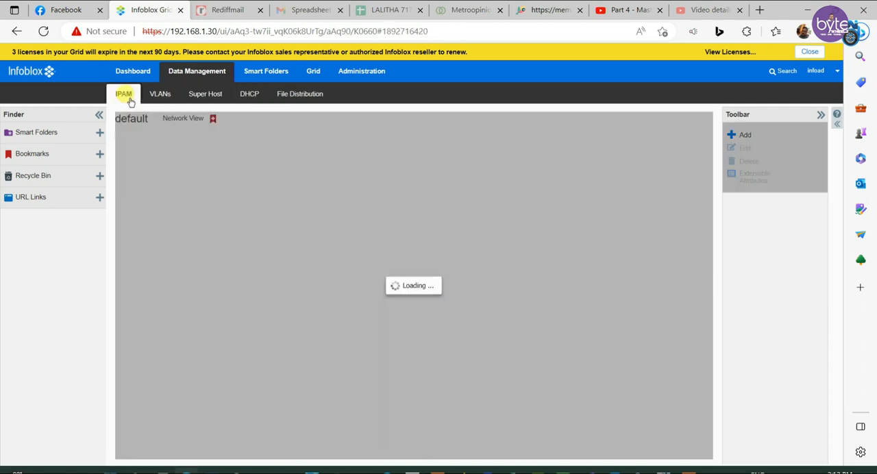
click(123, 94)
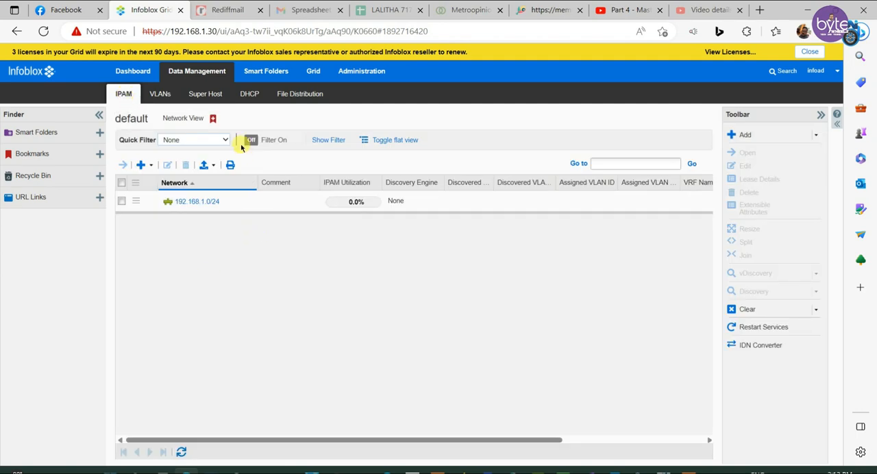
click(249, 94)
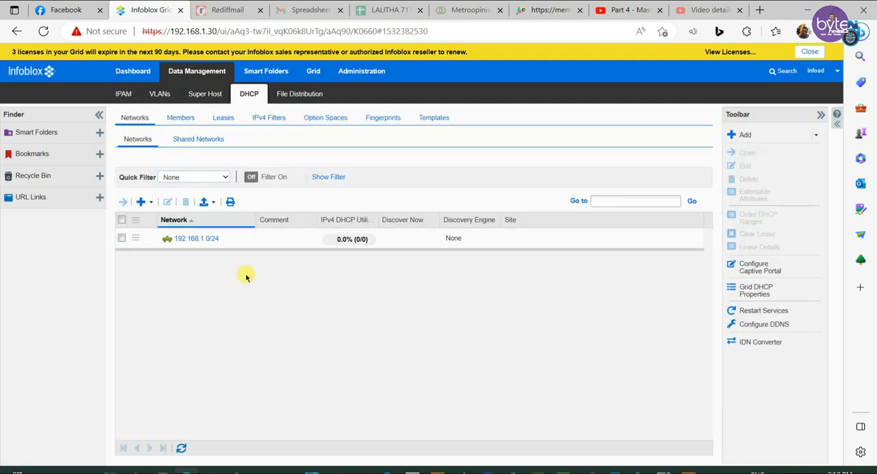
mouse_move(223, 286)
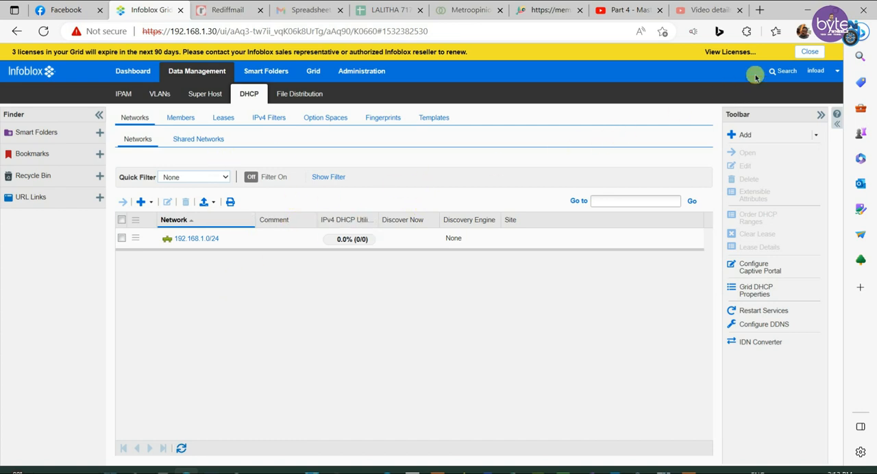
- Log out the infoad session from the user menu and confirm with Yes
click(756, 75)
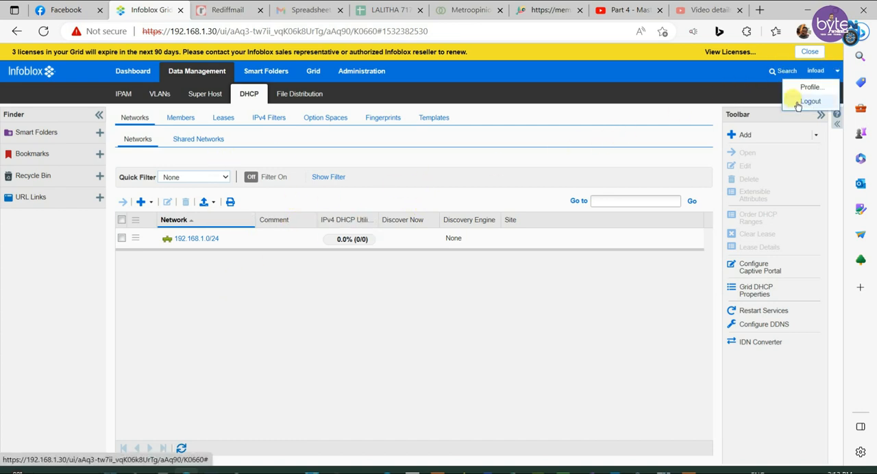
click(816, 102)
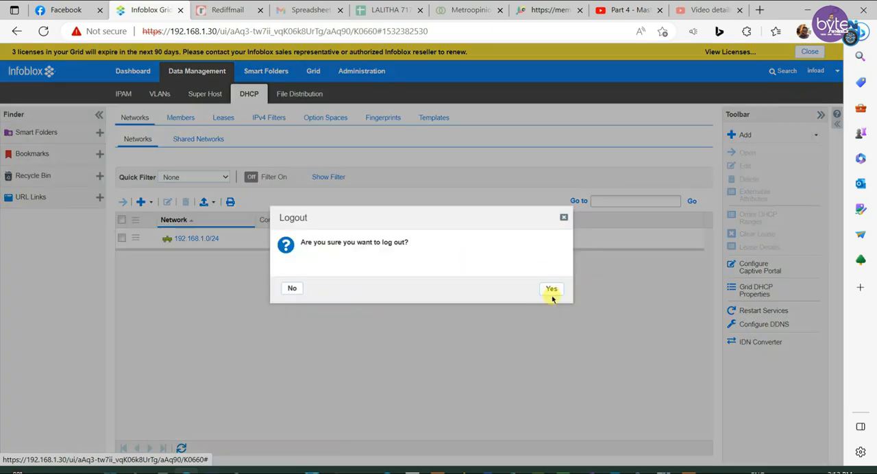
click(551, 288)
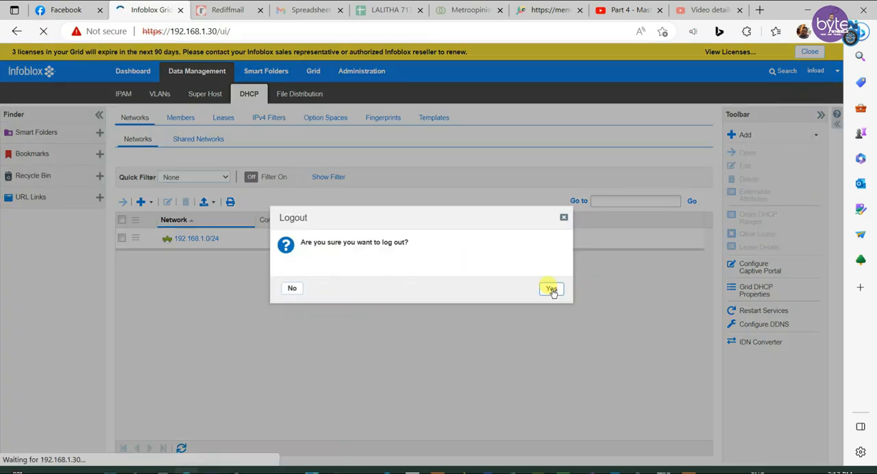
click(552, 289)
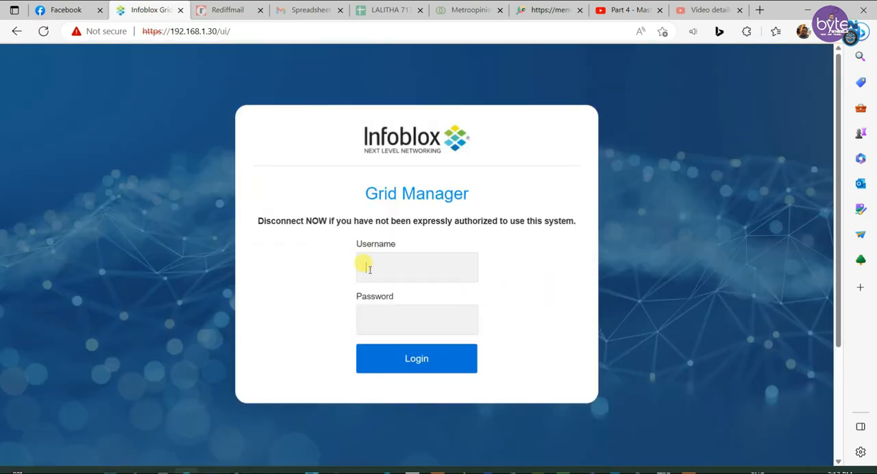